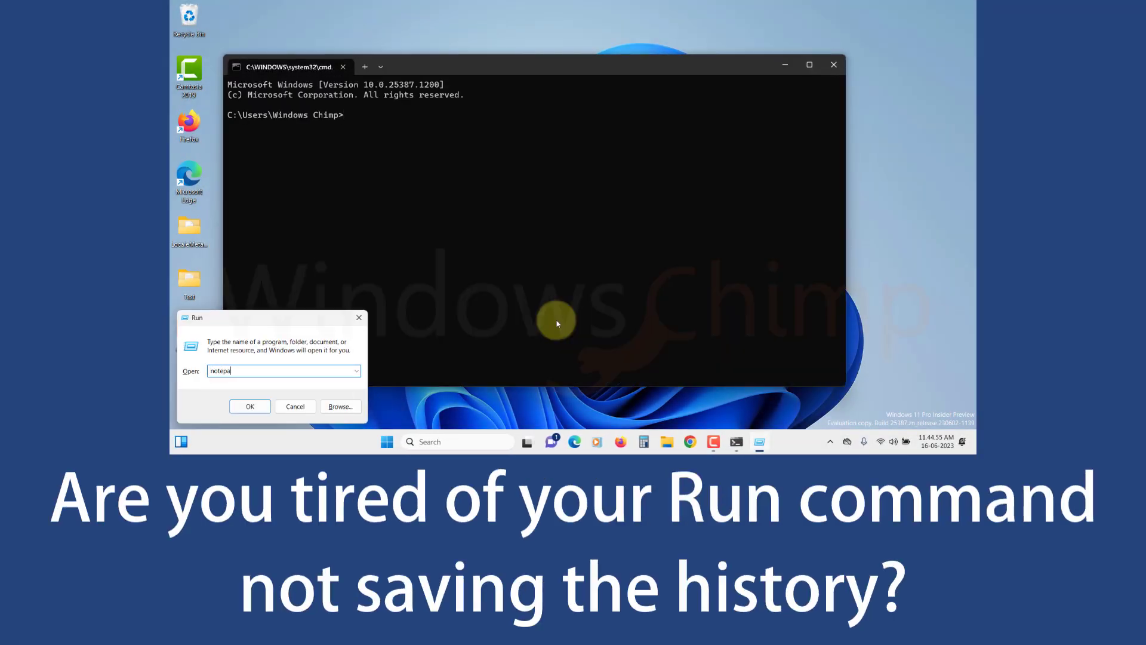
Step: Check the Run box's dropdown twice for saved command history, finding it empty
{"action": "left_click", "coordinate": [250, 406]}
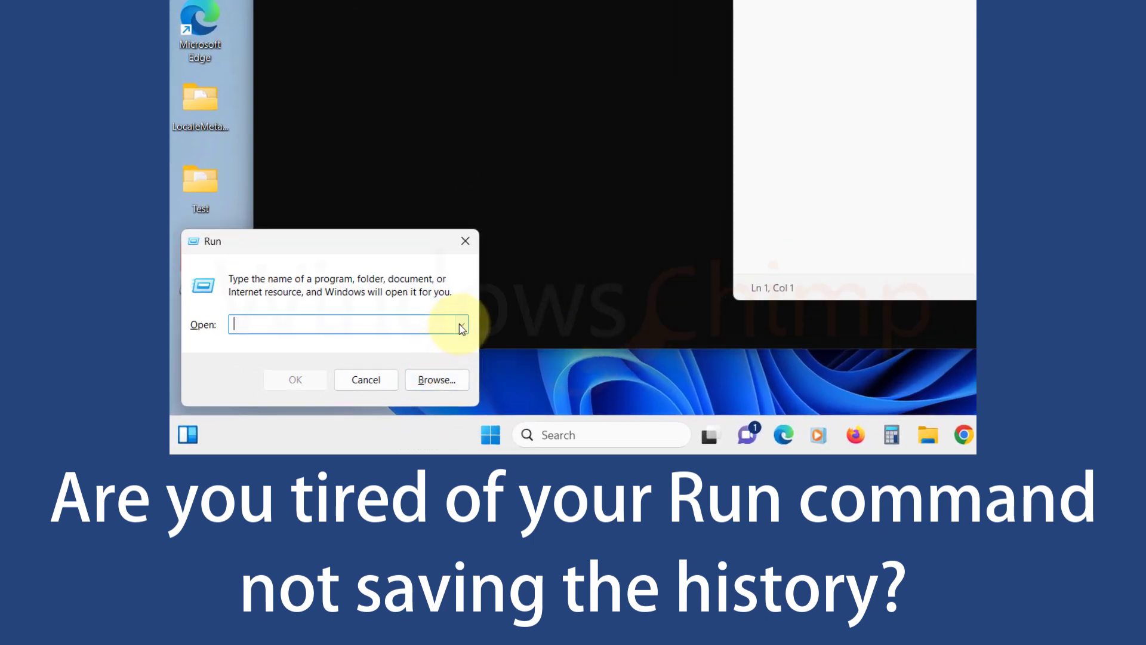
{"action": "left_click", "coordinate": [461, 324]}
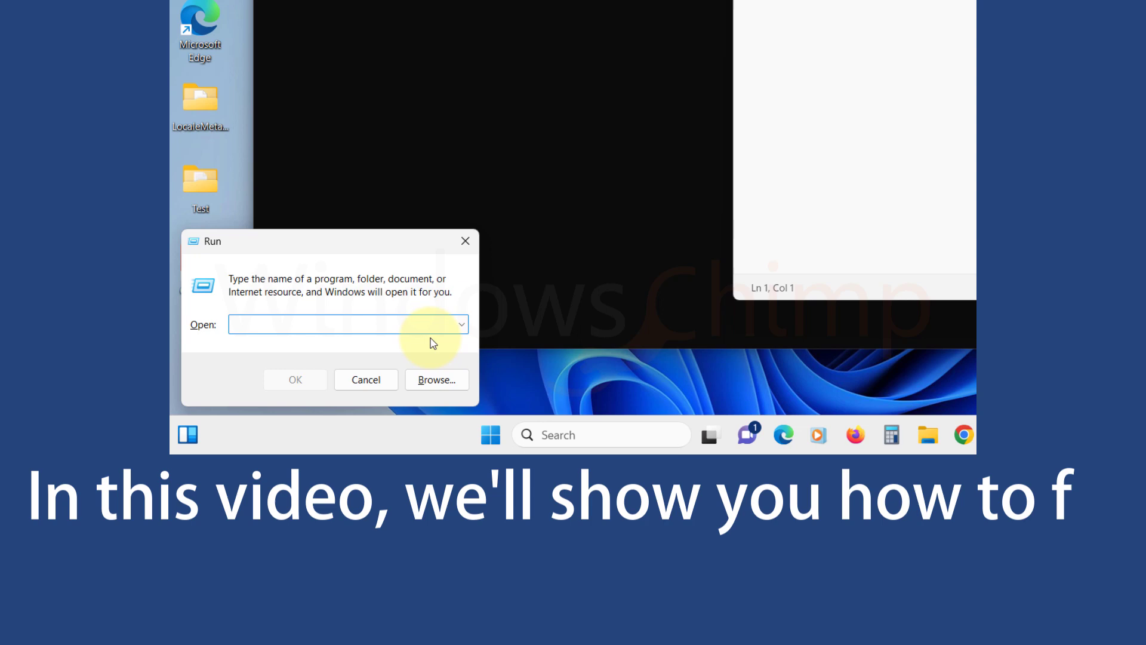
{"action": "left_click", "coordinate": [460, 323]}
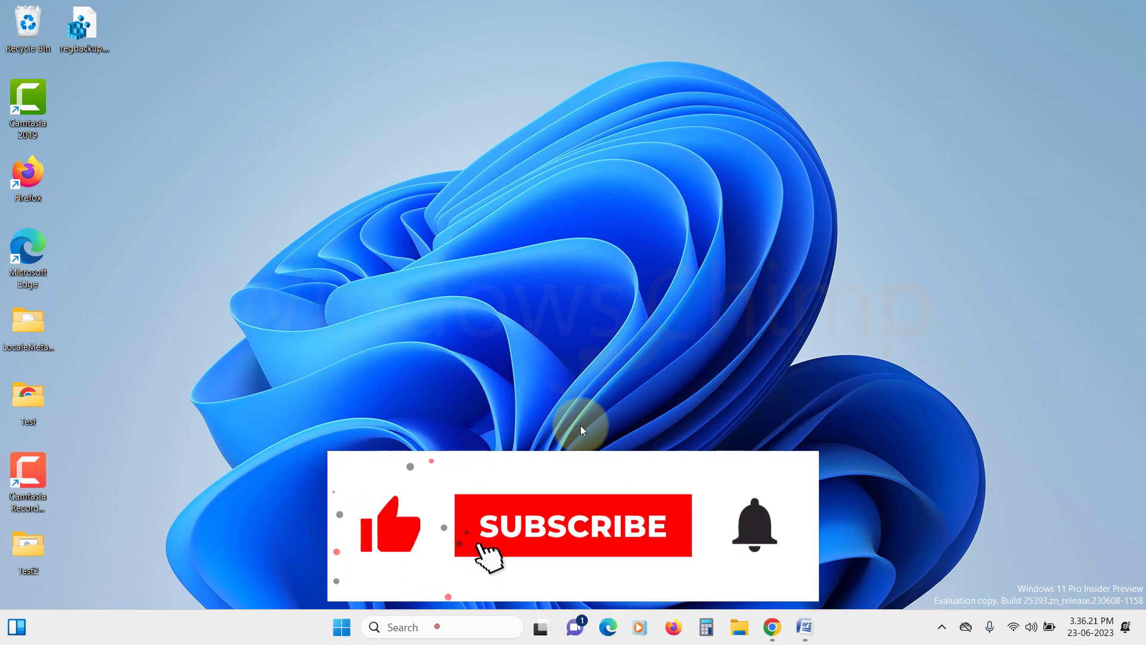
Step: Show the Start menu with its pinned apps, including Settings
{"action": "left_click", "coordinate": [572, 525]}
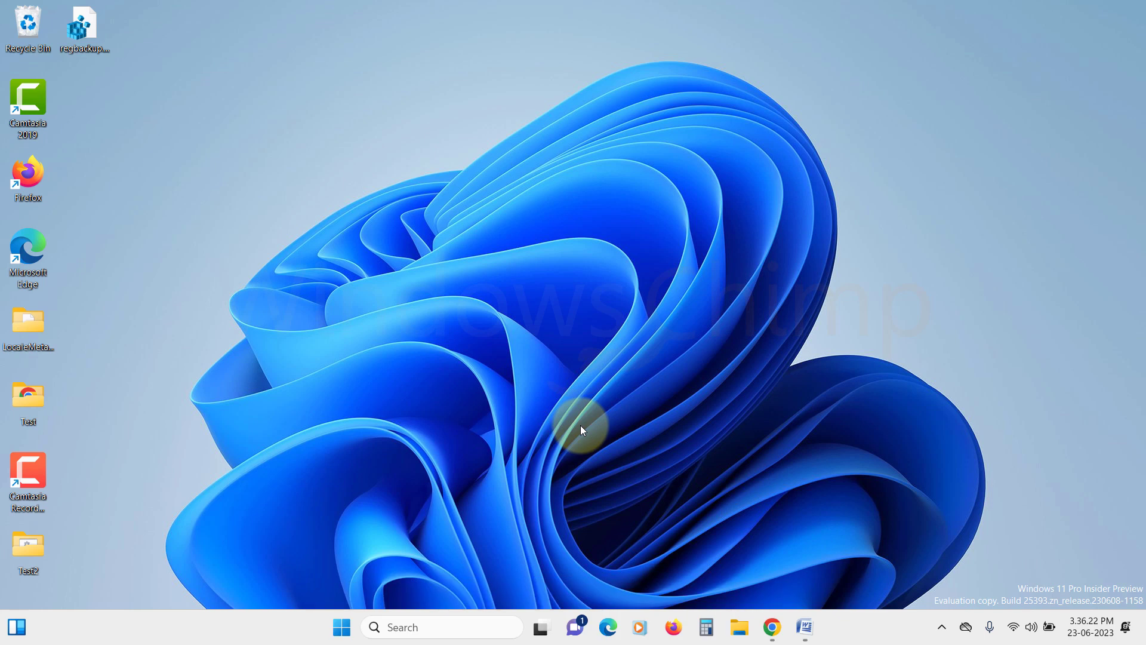
{"action": "mouse_move", "coordinate": [342, 627]}
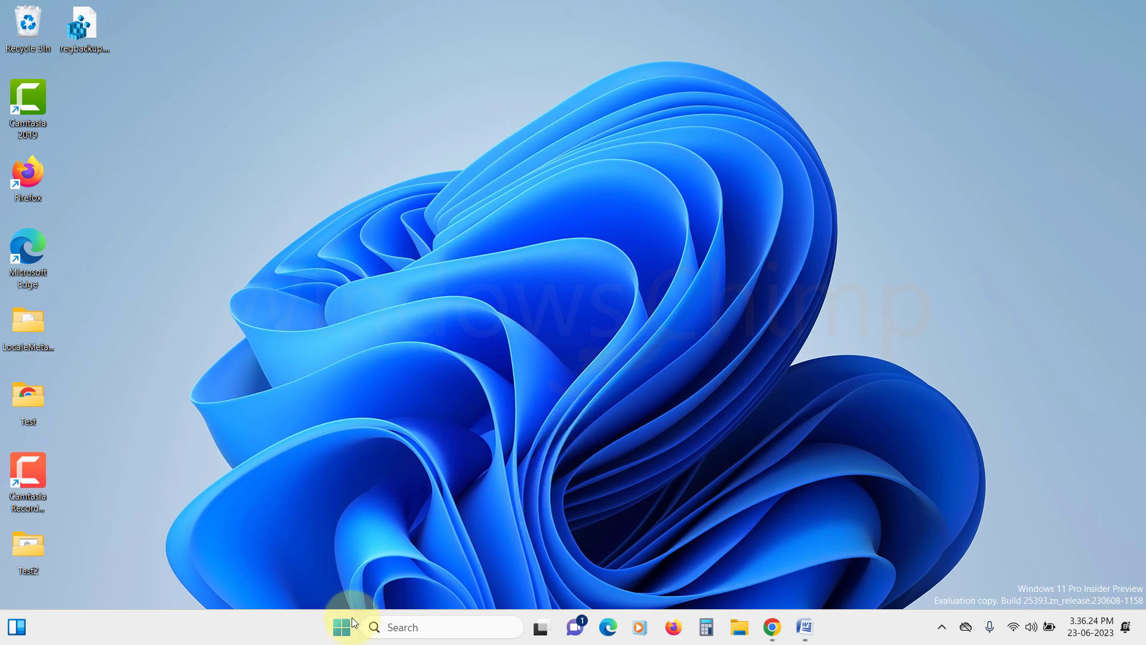
{"action": "left_click", "coordinate": [340, 627]}
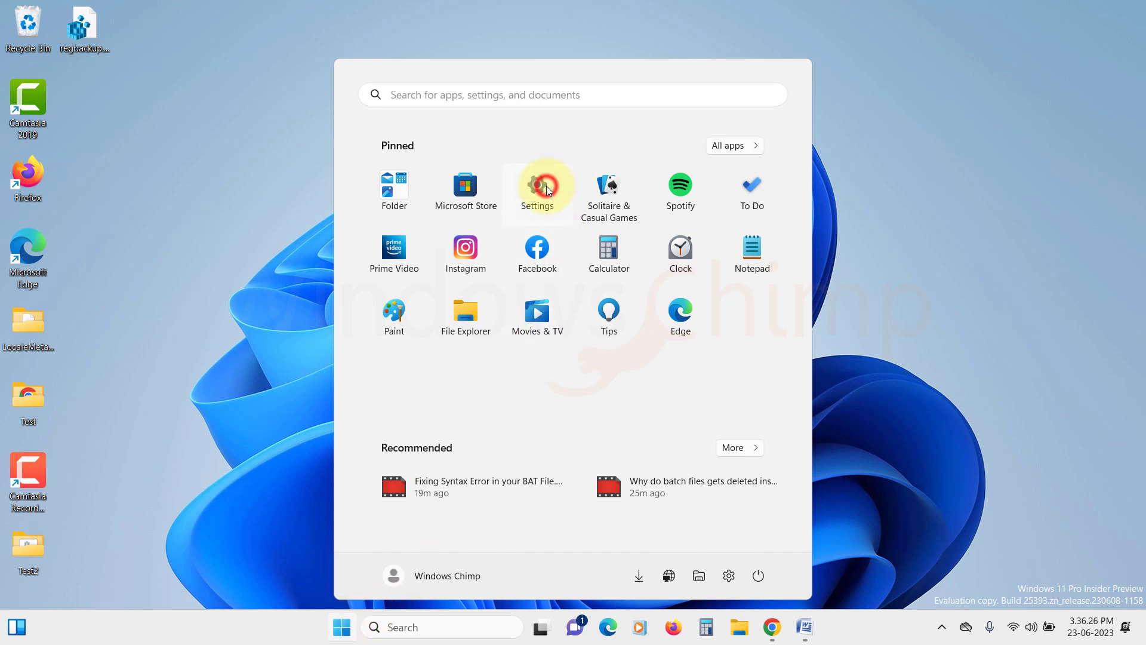
Step: In Settings > Privacy & security > General, toggle tracking of app launches for Start and search
{"action": "left_click", "coordinate": [536, 188]}
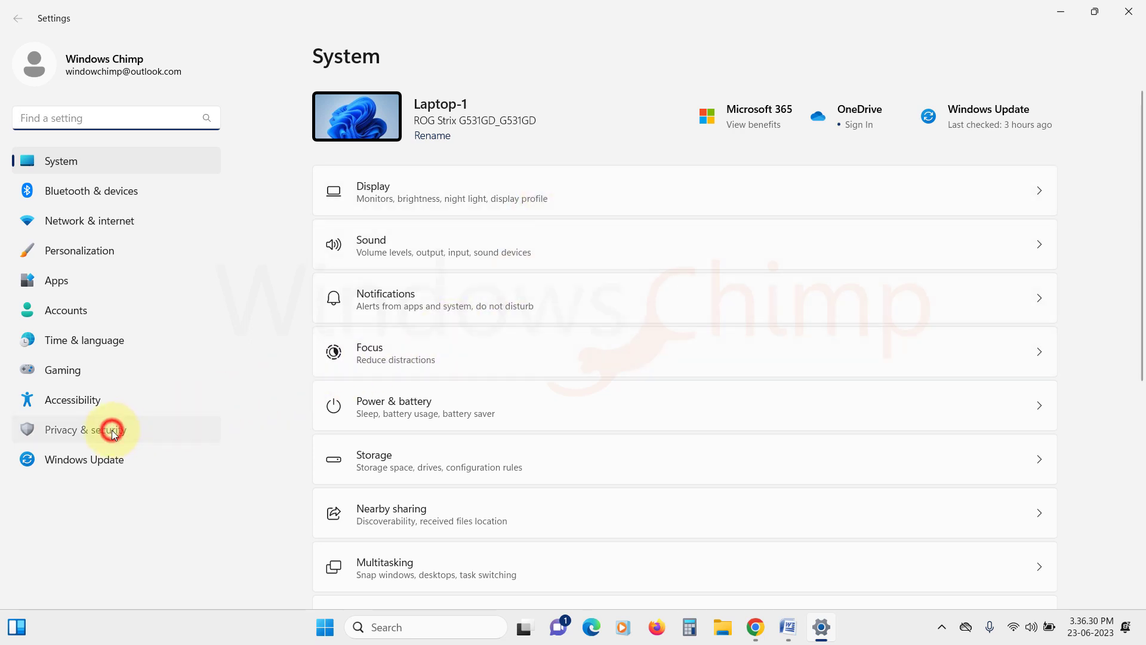
{"action": "left_click", "coordinate": [85, 429]}
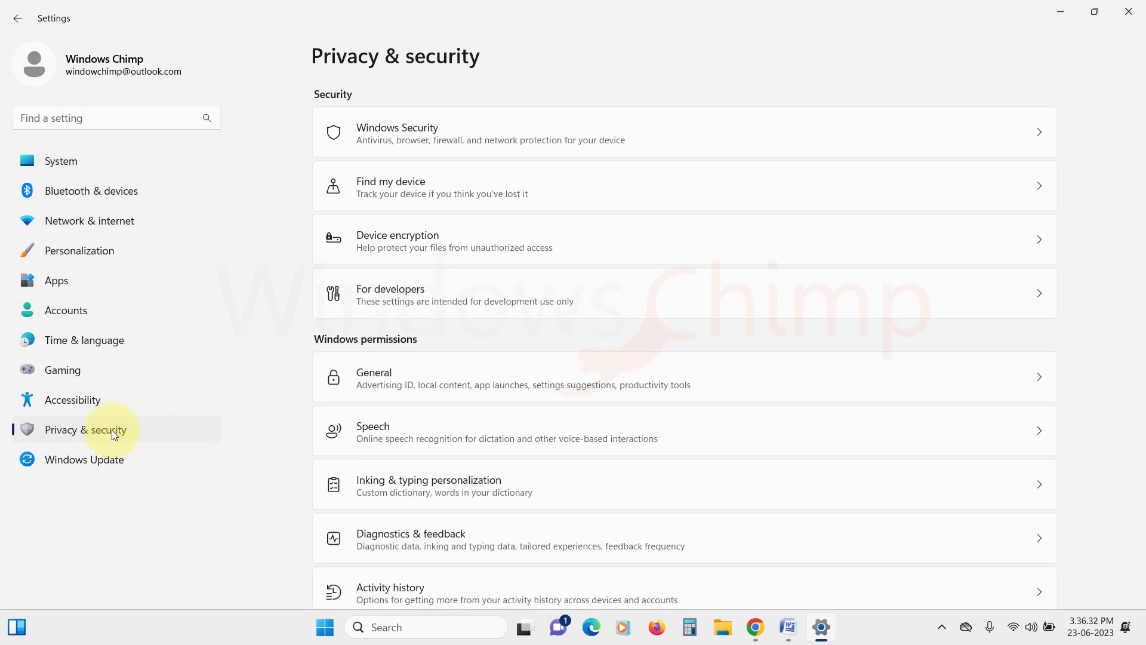
{"action": "mouse_move", "coordinate": [405, 333]}
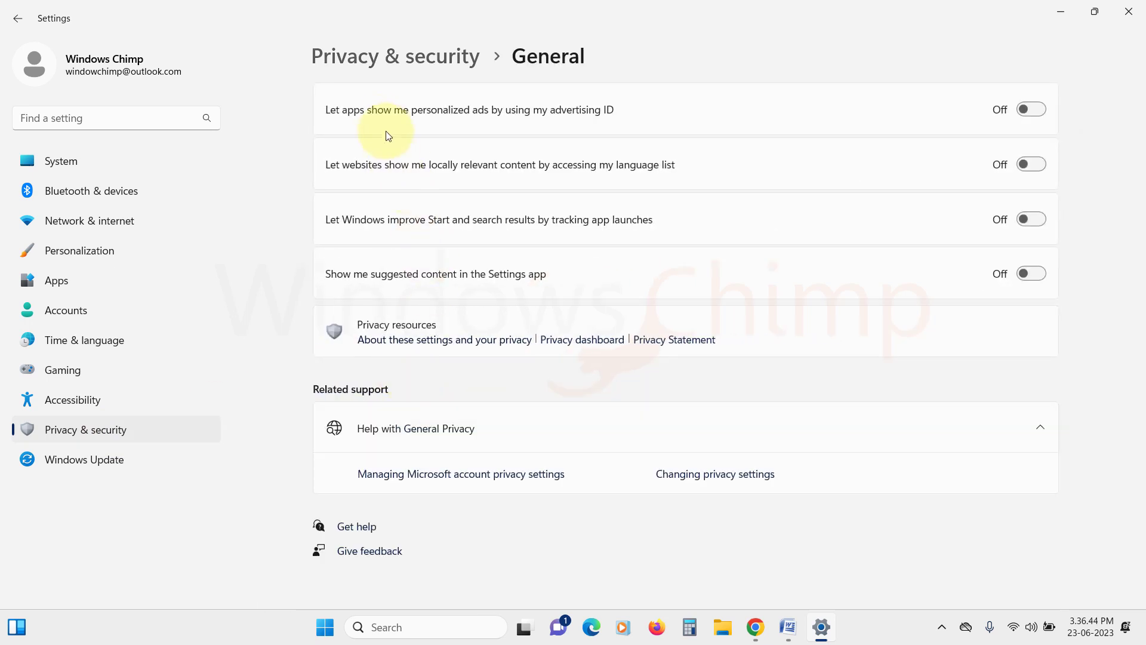
{"action": "mouse_move", "coordinate": [401, 175]}
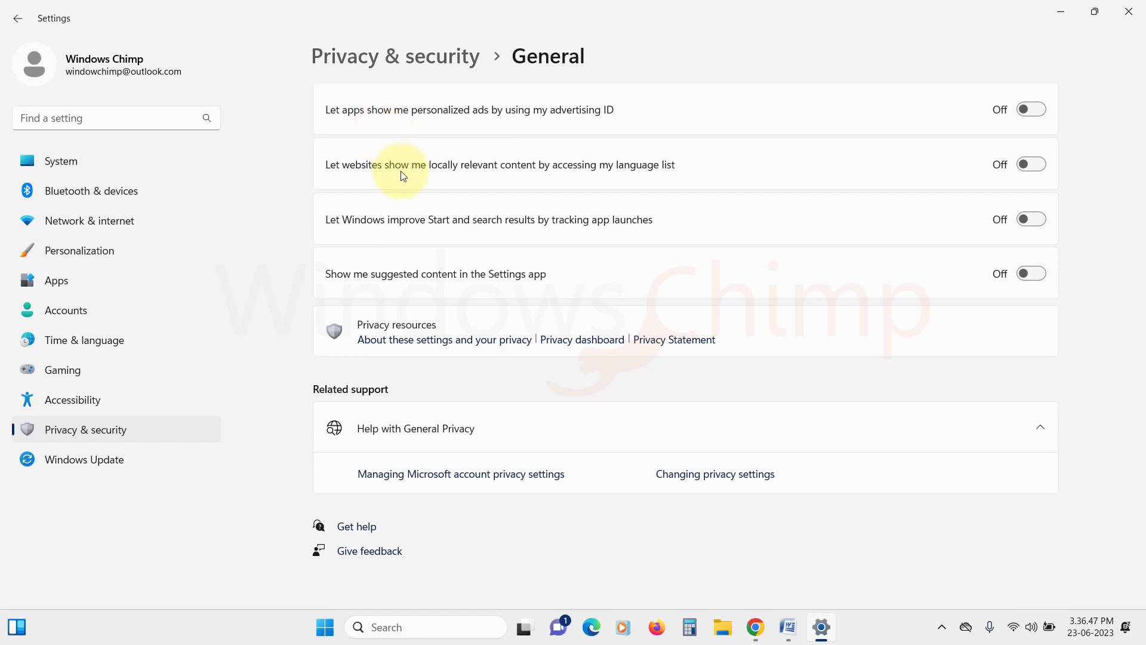
{"action": "mouse_move", "coordinate": [436, 233]}
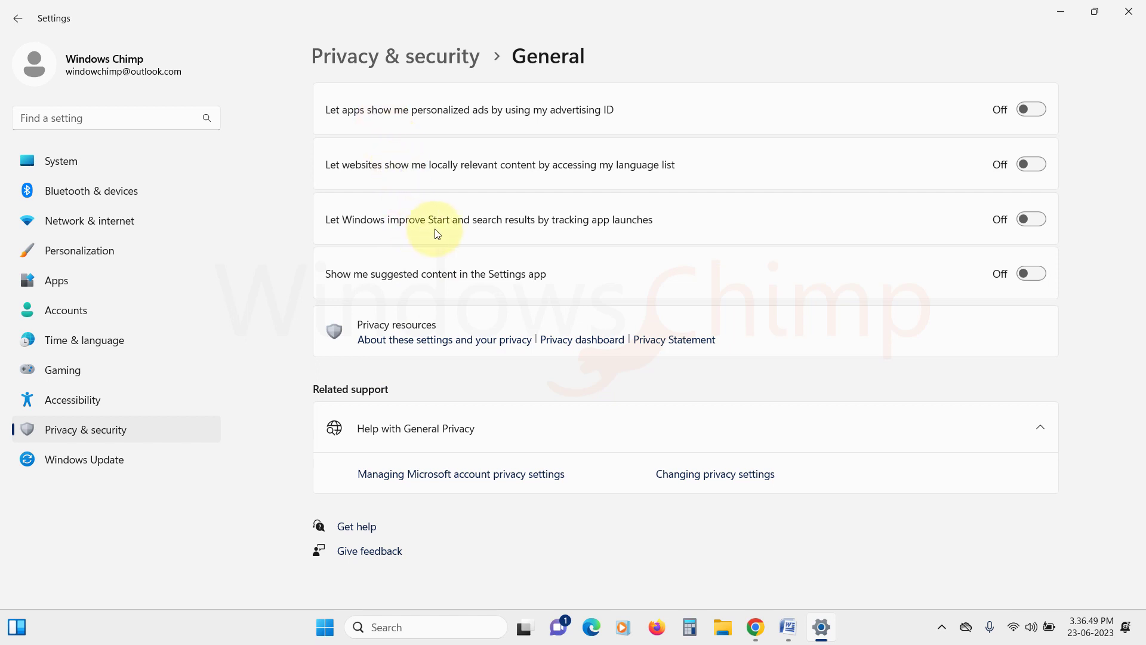
{"action": "mouse_move", "coordinate": [643, 230]}
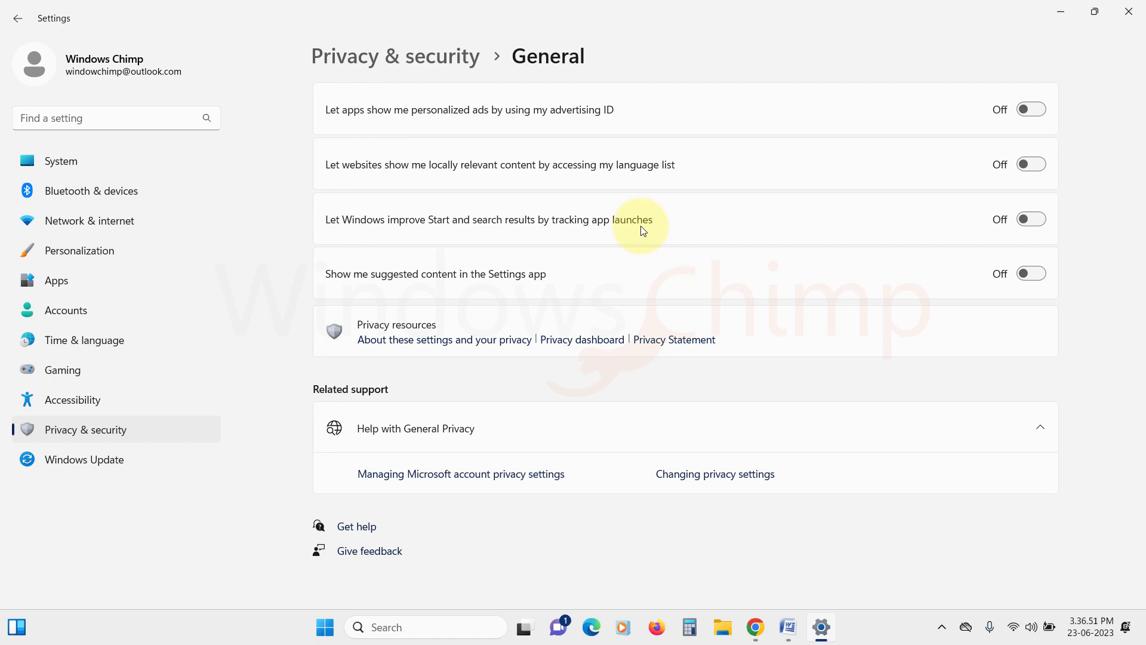
{"action": "mouse_move", "coordinate": [1030, 218]}
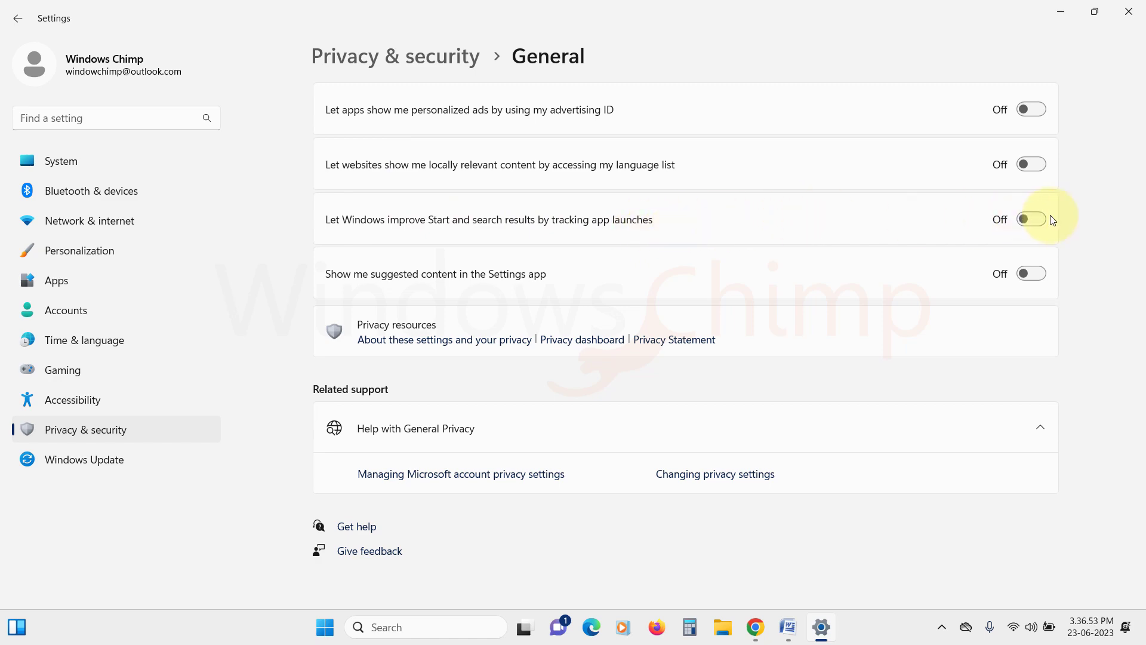
{"action": "left_click", "coordinate": [1030, 219]}
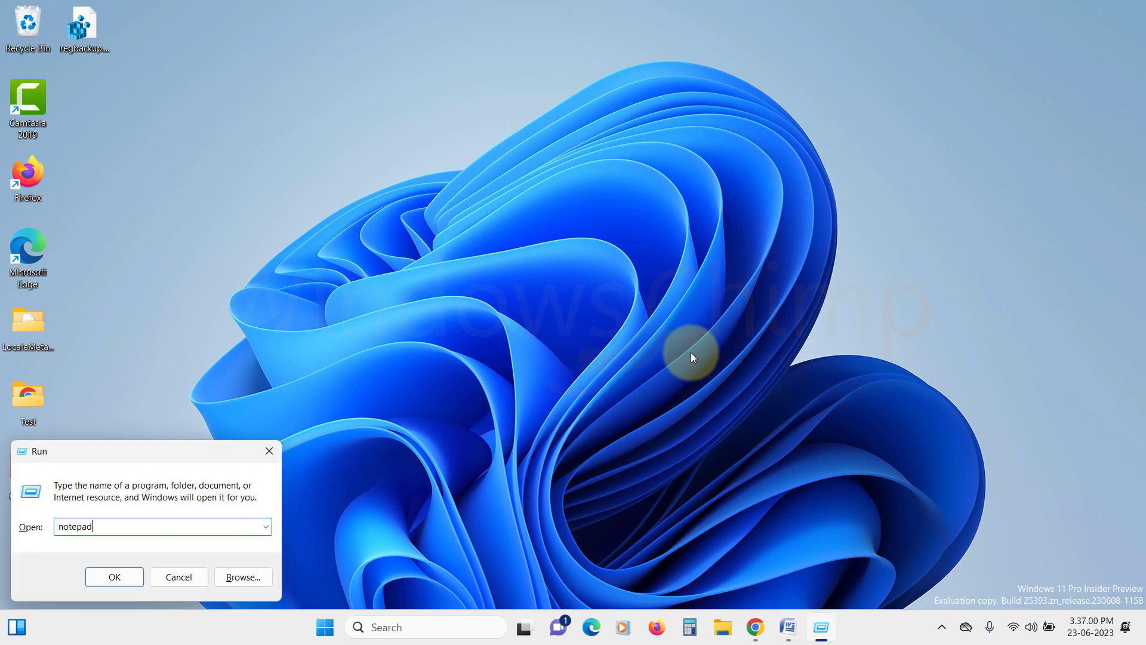
Step: Launch Notepad and regedit from the Run box, then cancel it back to the desktop
{"action": "left_click", "coordinate": [113, 577]}
{"action": "type", "text": "reg"}
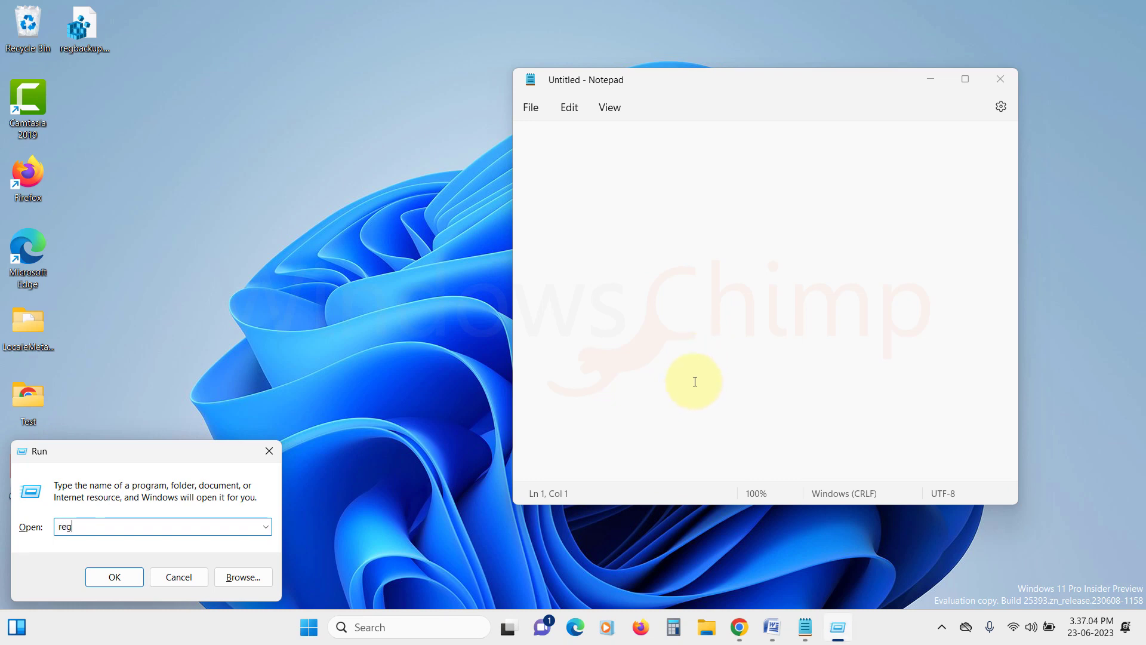
{"action": "left_click", "coordinate": [113, 577]}
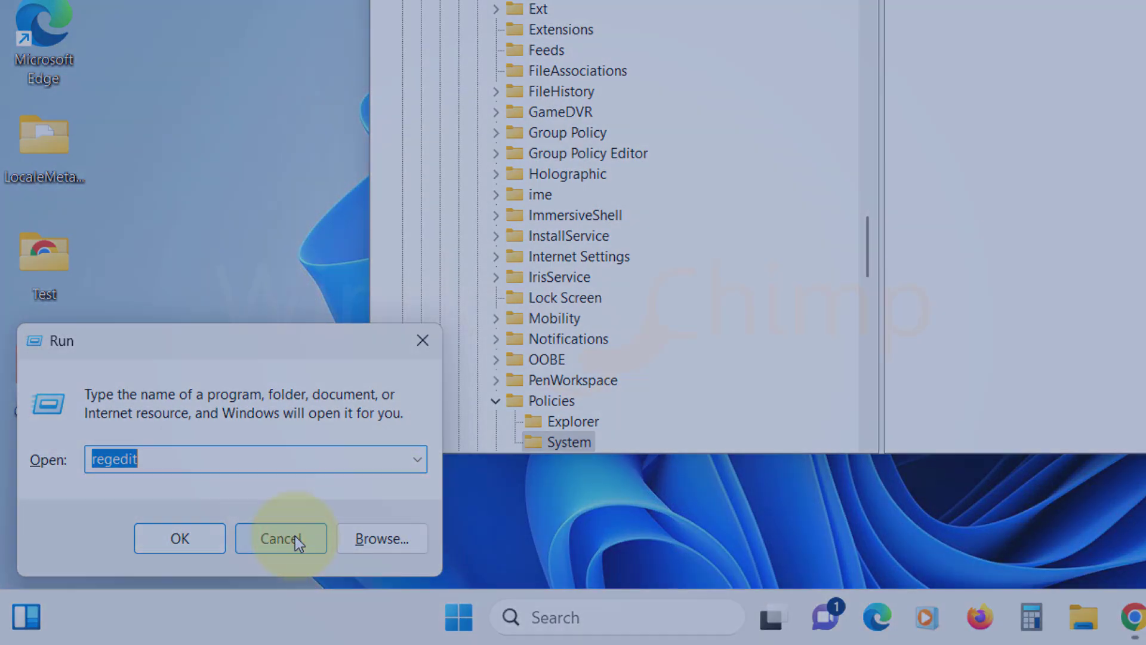
{"action": "left_click", "coordinate": [279, 539]}
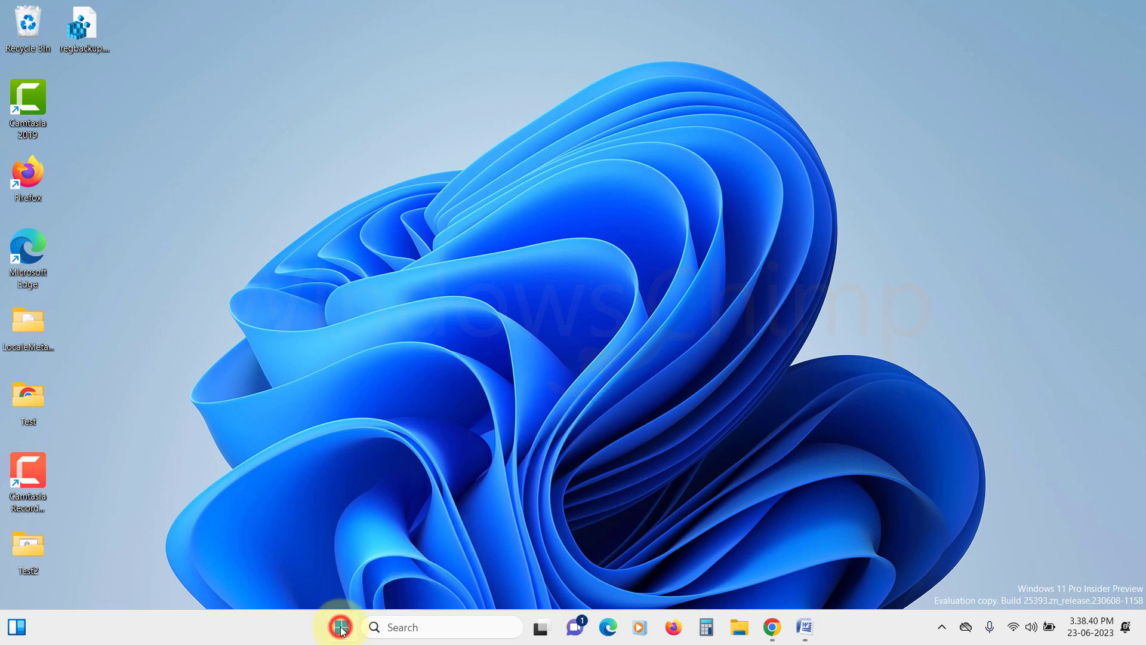
Step: Search for Registry Editor, run it as administrator and approve the UAC prompt
{"action": "type", "text": "registry Editor"}
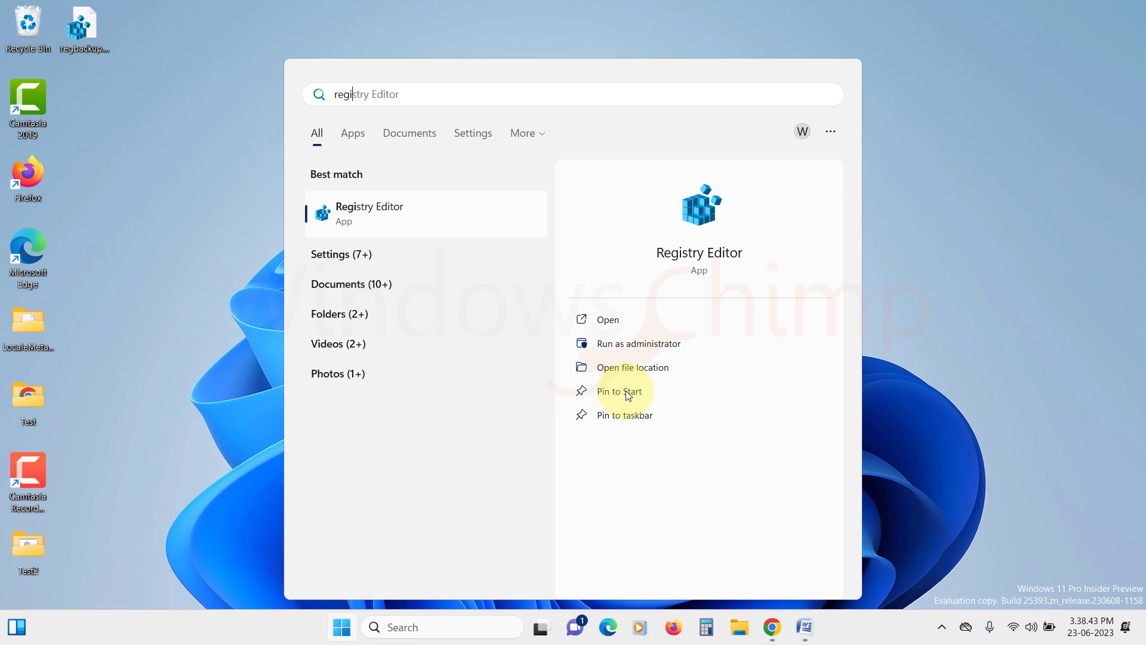
{"action": "left_click", "coordinate": [638, 344]}
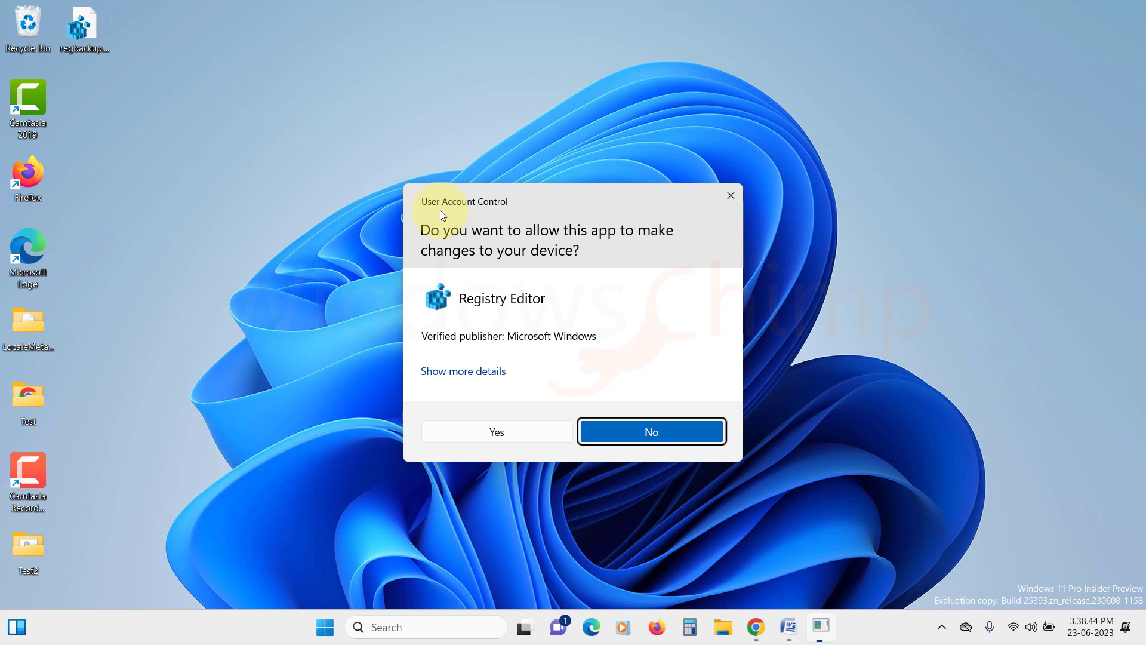
{"action": "left_click", "coordinate": [496, 431]}
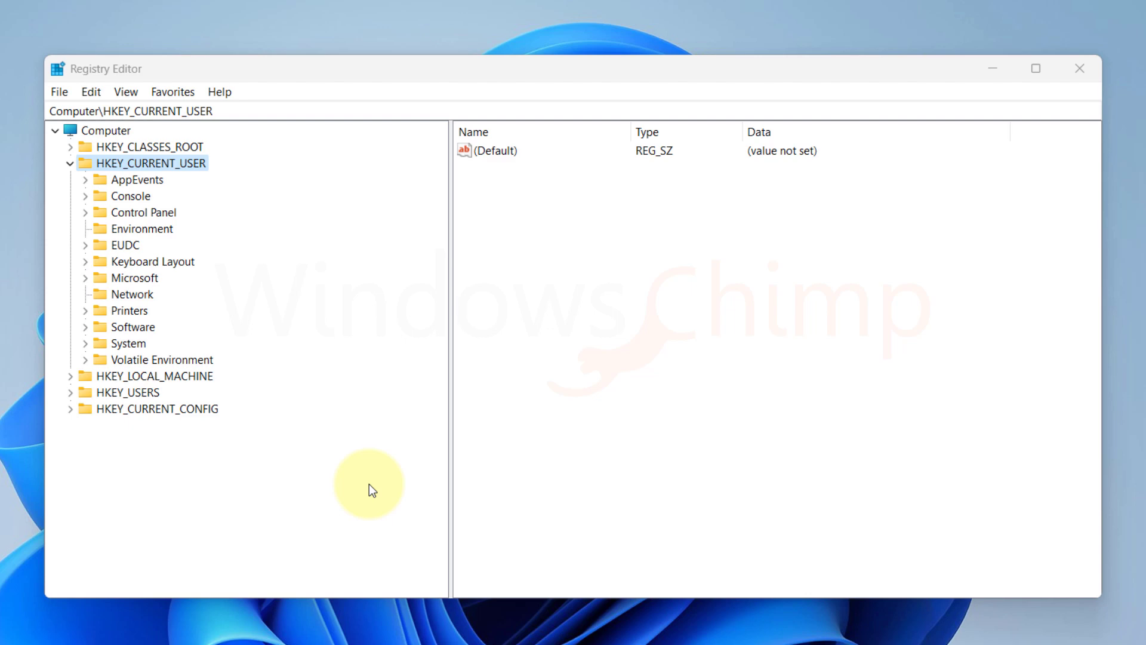
{"action": "mouse_move", "coordinate": [329, 386]}
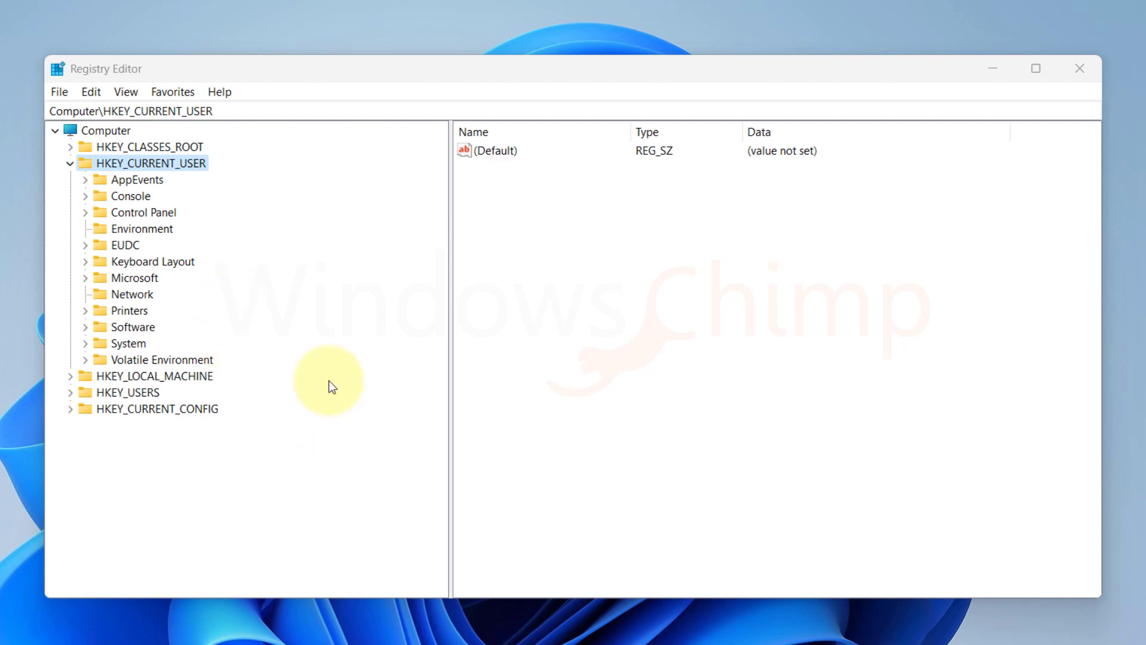
Step: Export HKEY_CURRENT_USER to the Desktop as registrybackup.reg via File > Export
{"action": "left_click", "coordinate": [58, 92]}
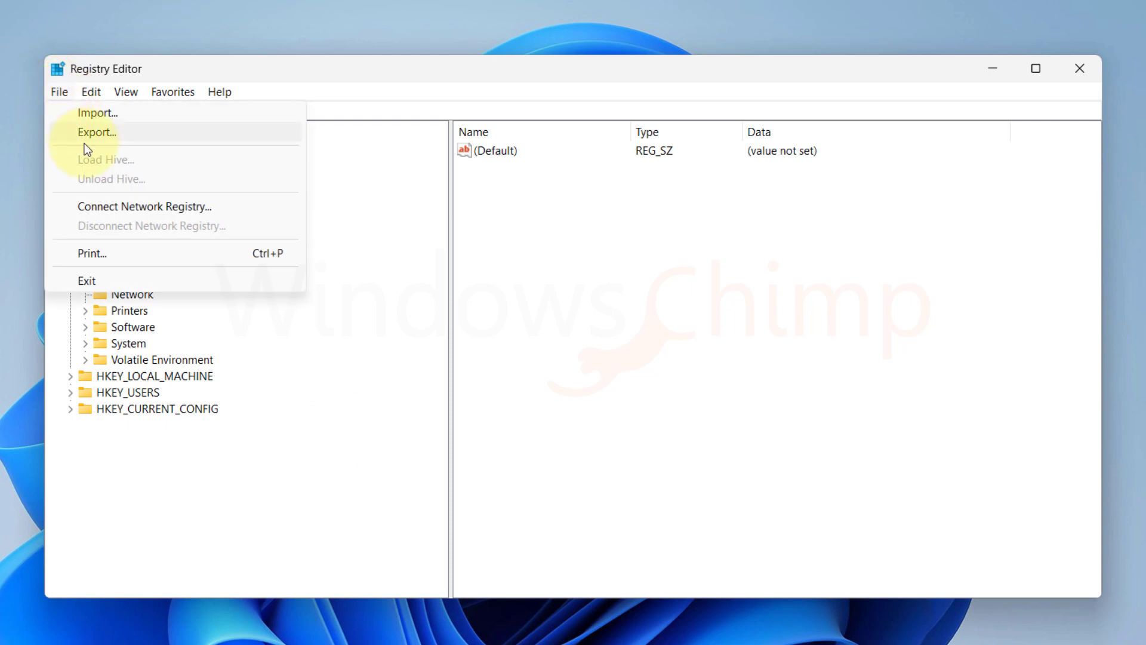
{"action": "left_click", "coordinate": [96, 133]}
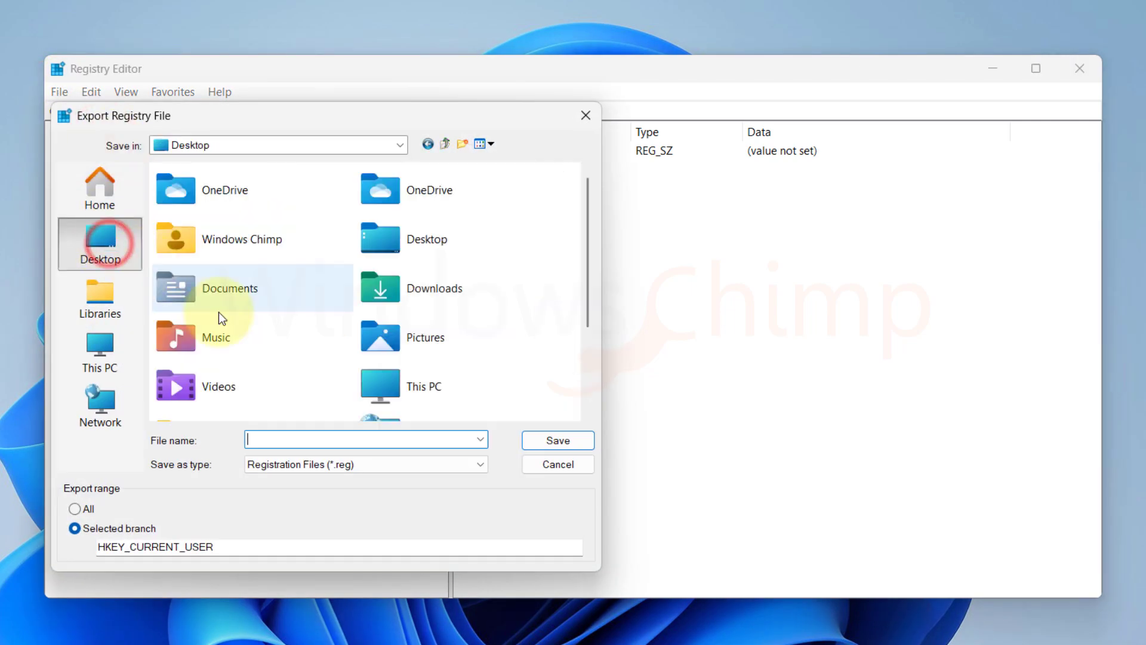
{"action": "type", "text": "registrybackup"}
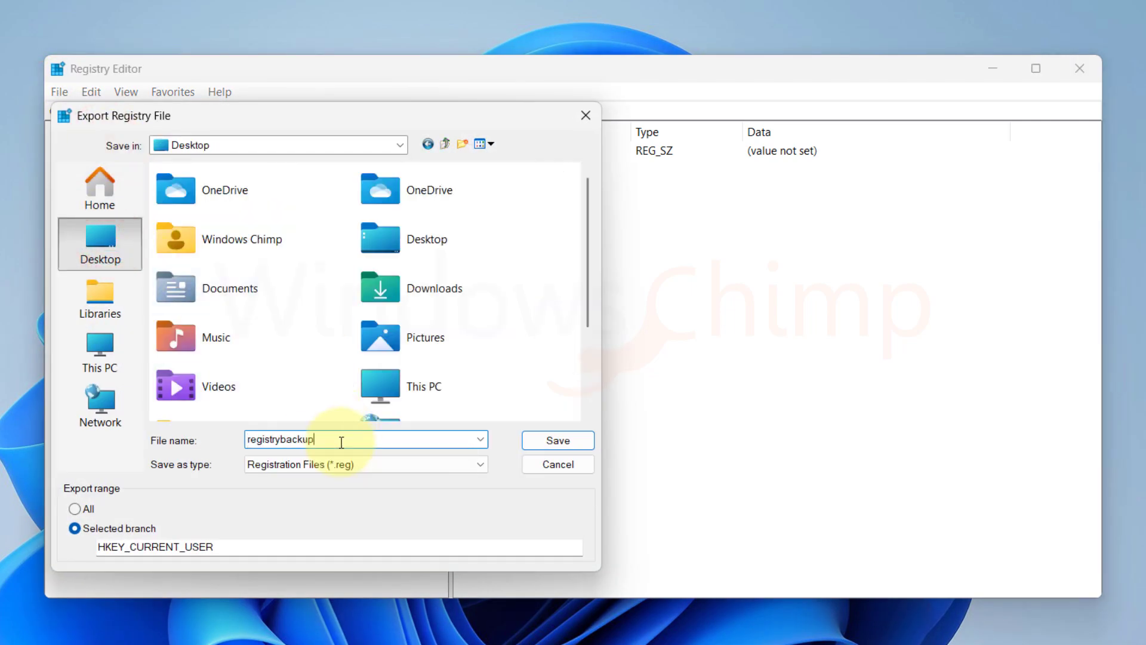
{"action": "left_click", "coordinate": [556, 441]}
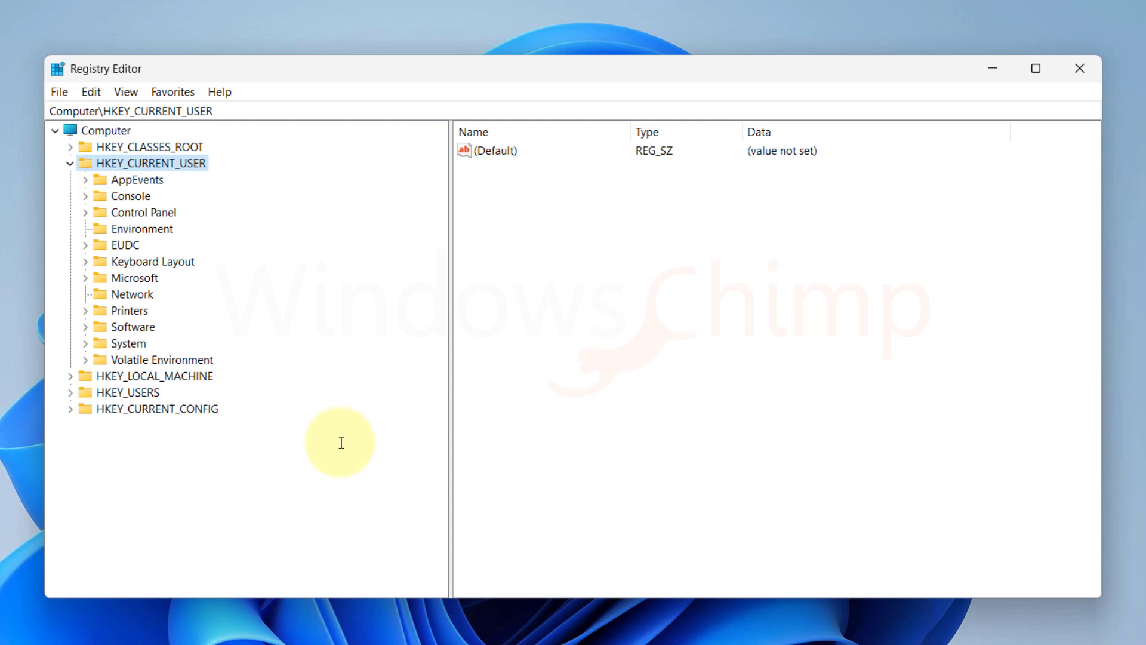
{"action": "mouse_move", "coordinate": [142, 164]}
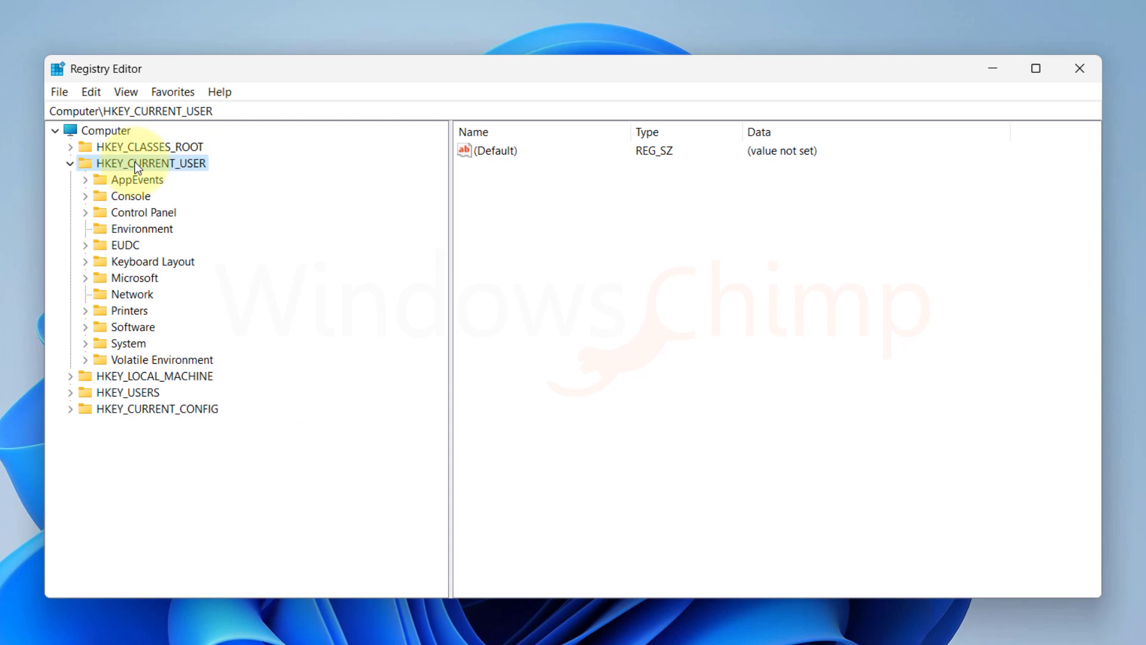
Step: Navigate HKCU > Microsoft > Windows > Explorer > Advanced and scroll to its Start_ values
{"action": "left_click", "coordinate": [134, 327]}
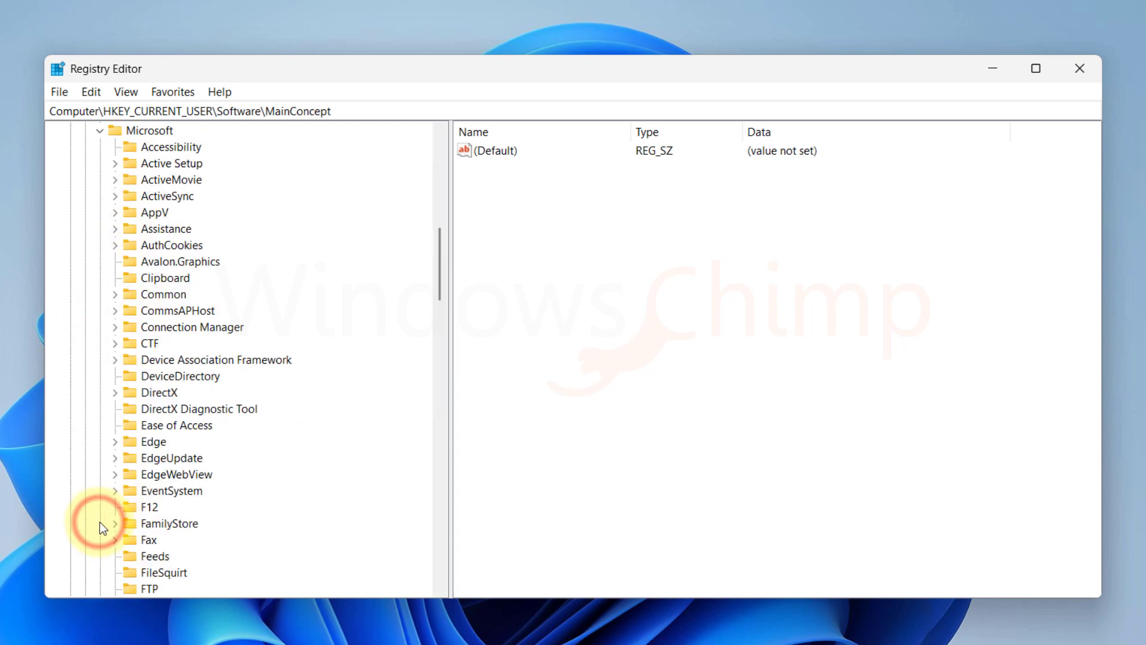
{"action": "left_click", "coordinate": [116, 461]}
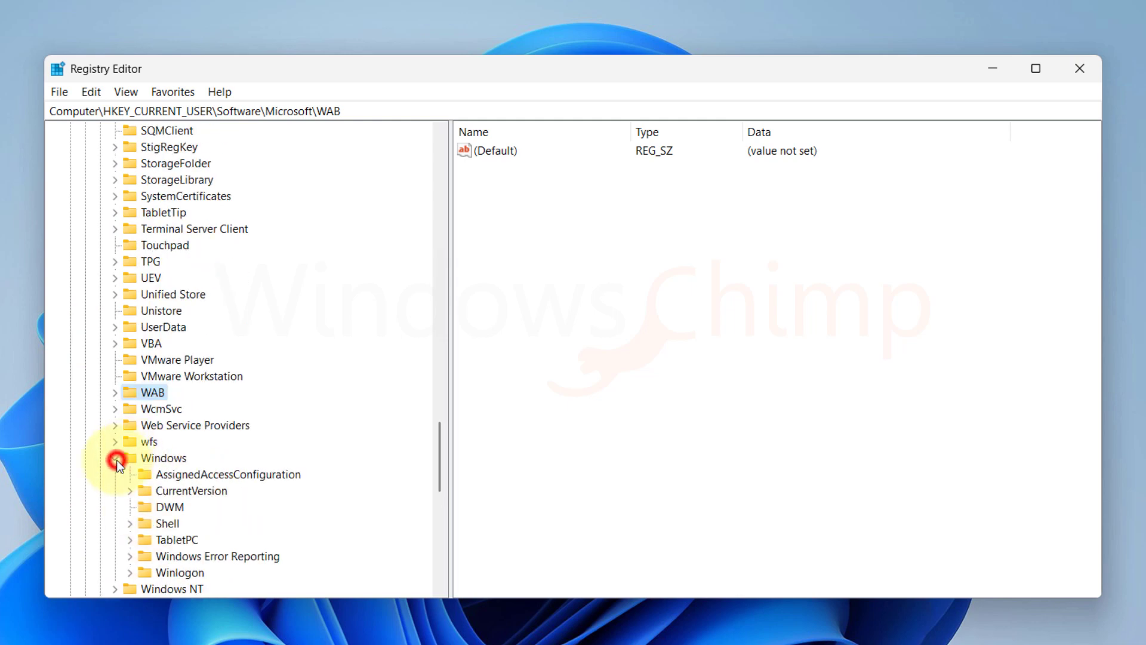
{"action": "left_click", "coordinate": [191, 491]}
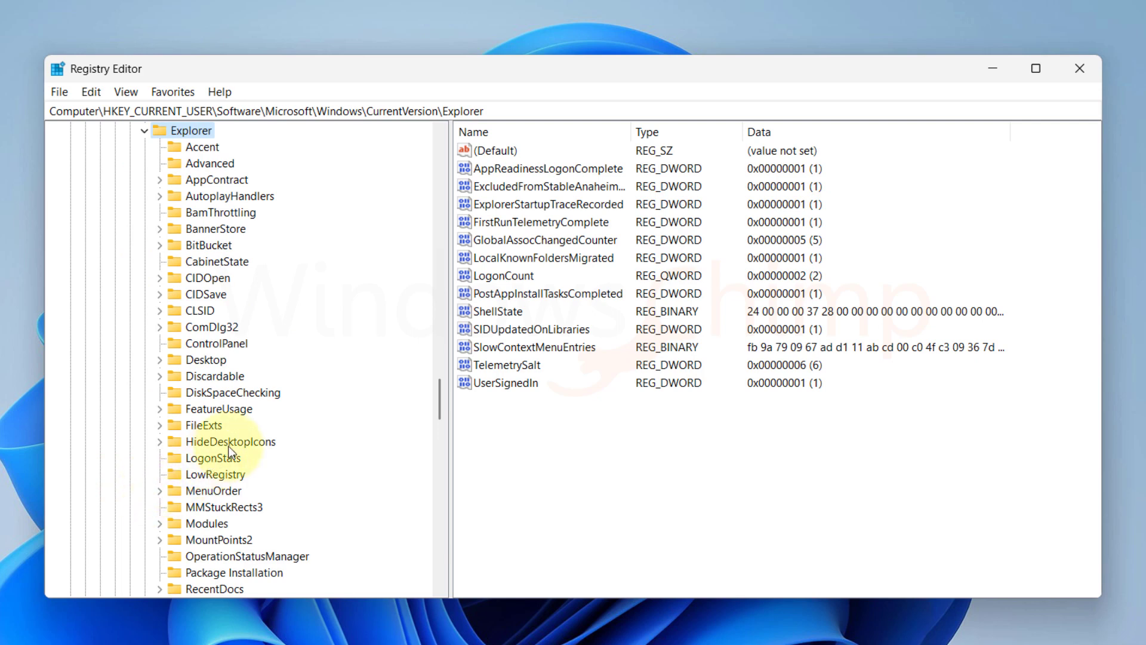
{"action": "left_click", "coordinate": [212, 262]}
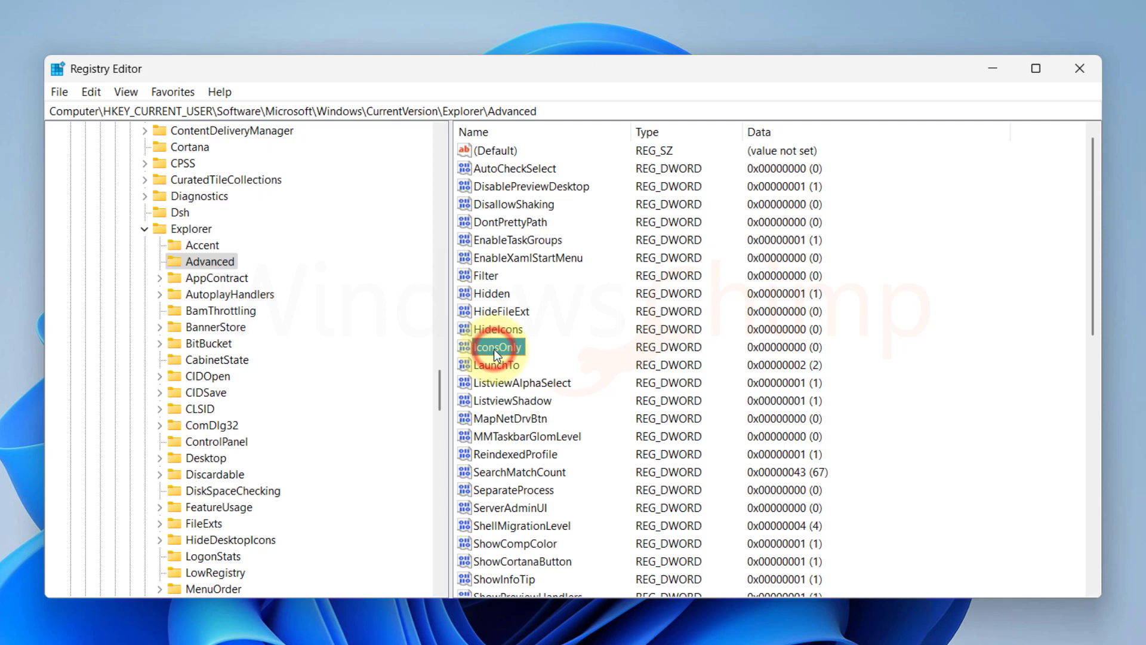
{"action": "scroll", "scroll_direction": "down", "scroll_amount": 3}
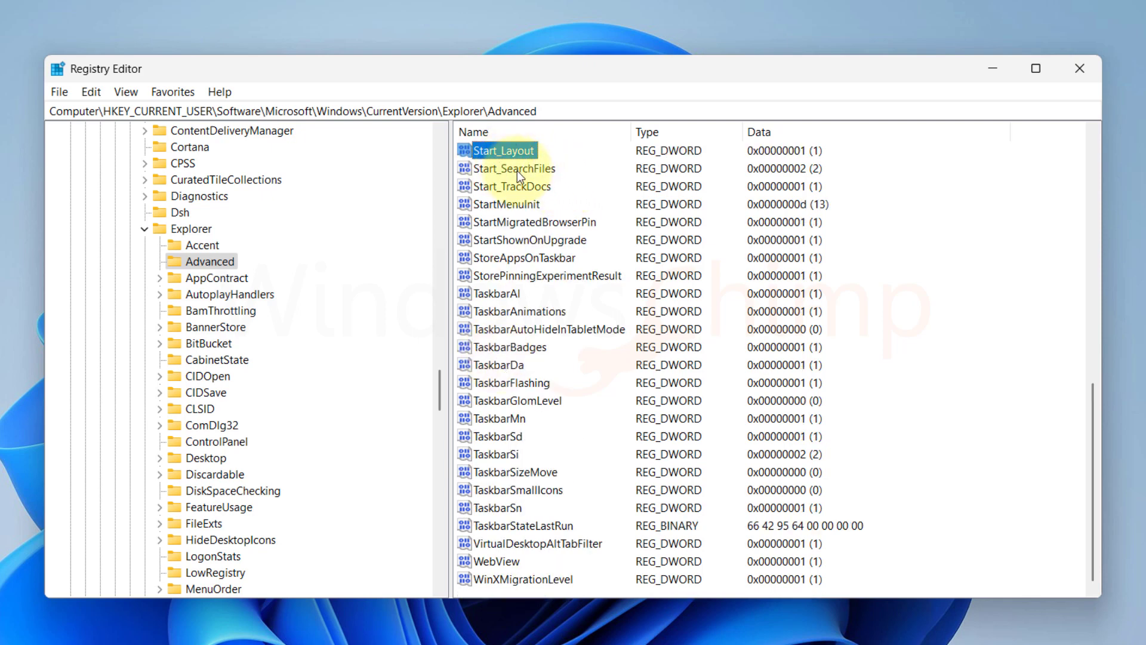
{"action": "mouse_move", "coordinate": [544, 200]}
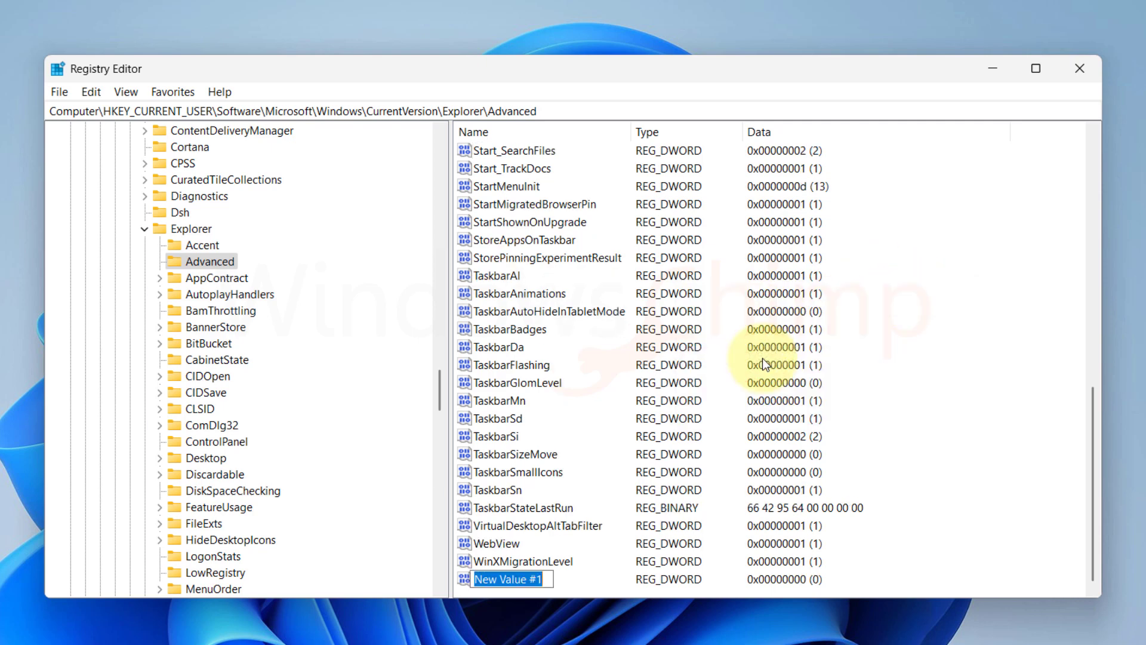
Step: Name the new DWORD Start_TrackProgs, set its data to 1, and close Registry Editor
{"action": "type", "text": "Start_TrackProgs"}
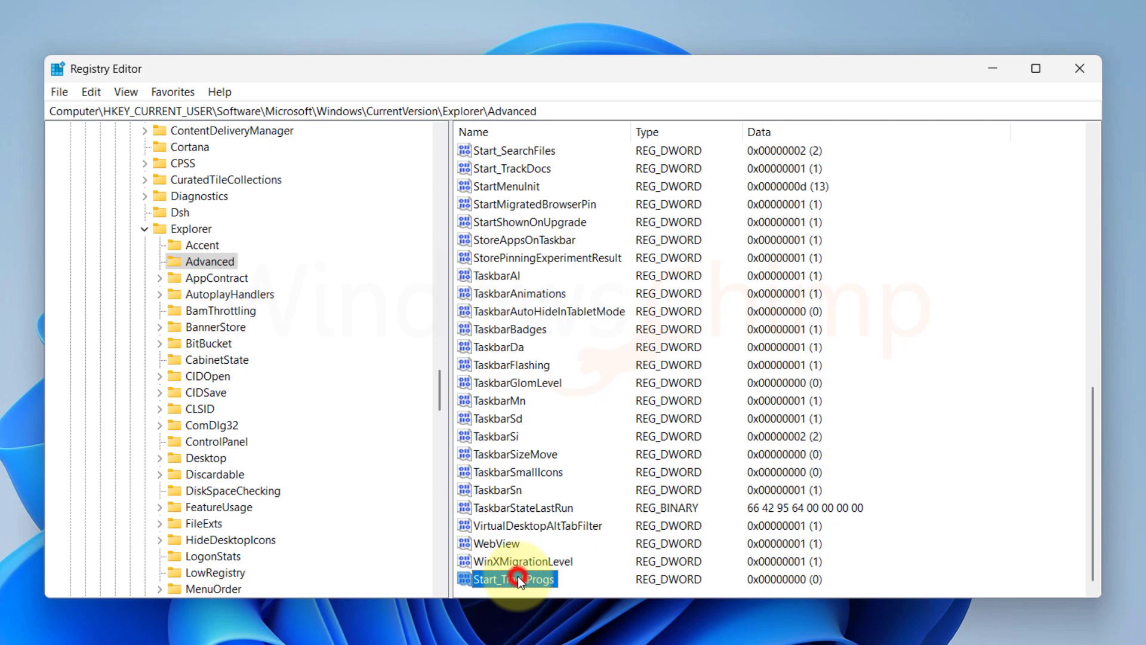
{"action": "double_click", "coordinate": [516, 577]}
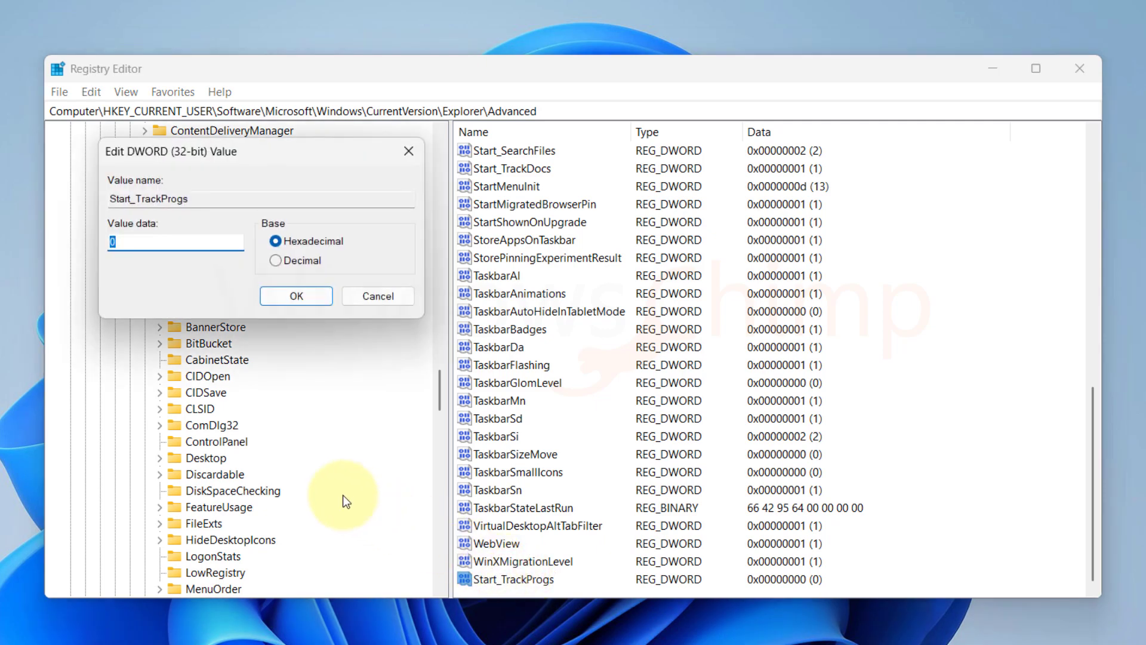
{"action": "type", "text": "1"}
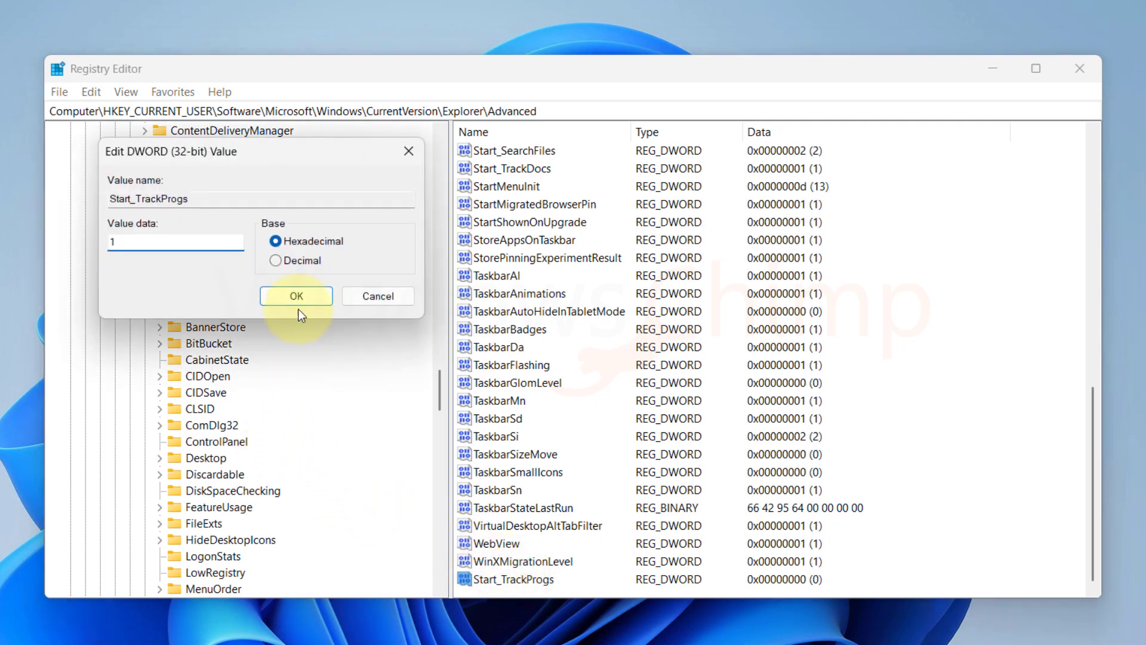
{"action": "left_click", "coordinate": [295, 296]}
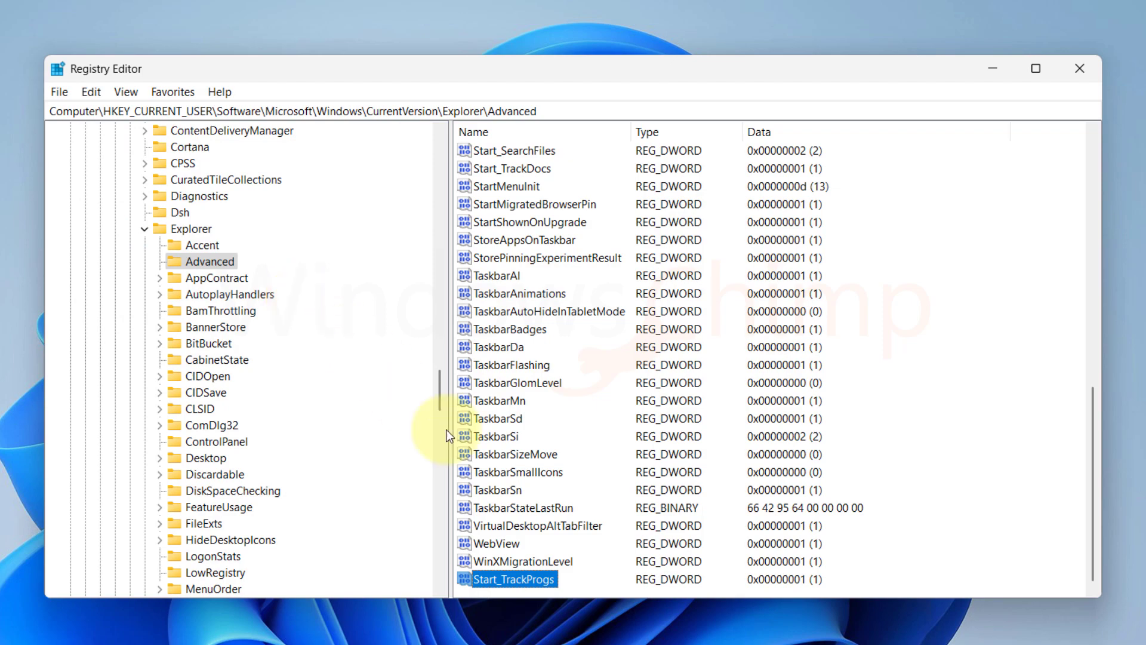
{"action": "left_click", "coordinate": [1079, 68]}
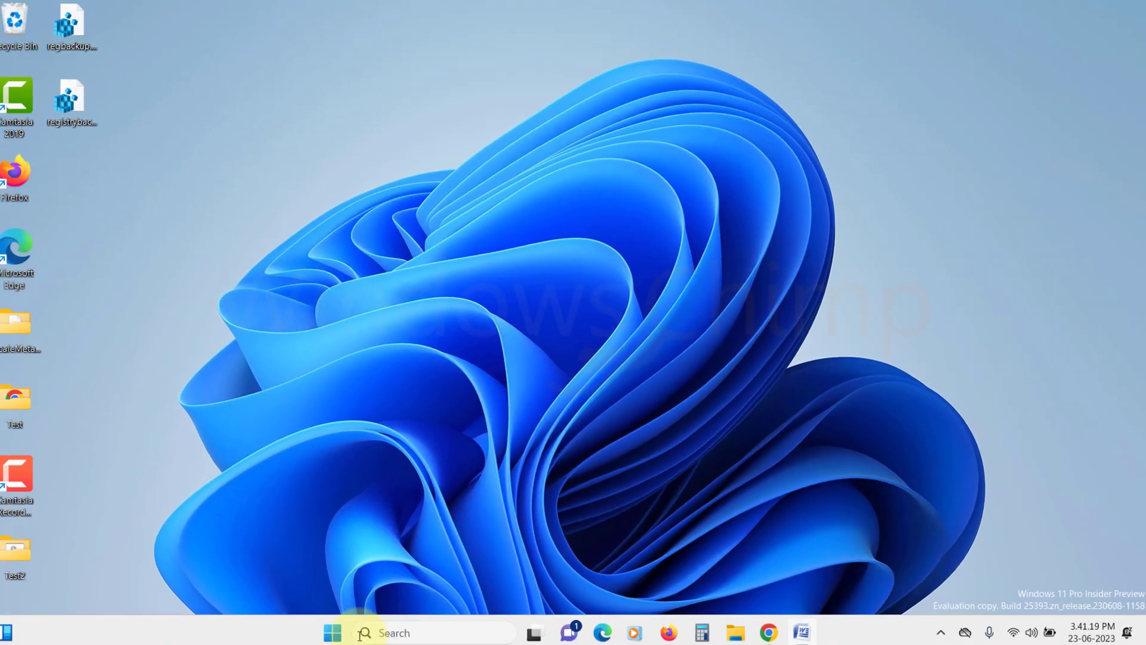
{"action": "left_click", "coordinate": [758, 575]}
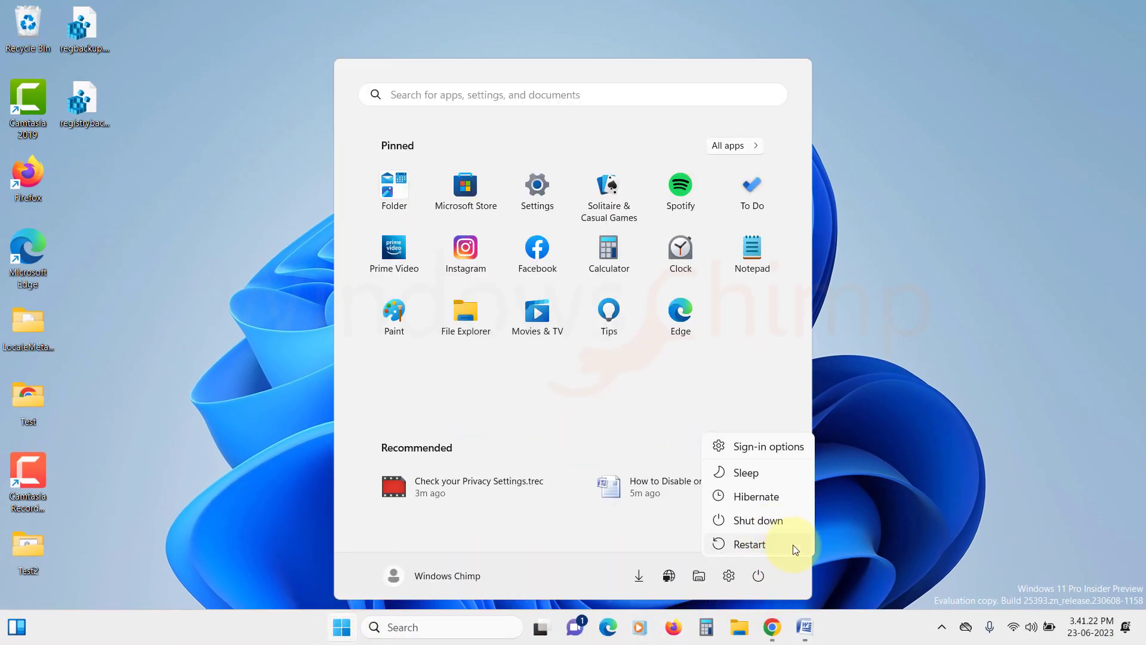
{"action": "mouse_move", "coordinate": [903, 428]}
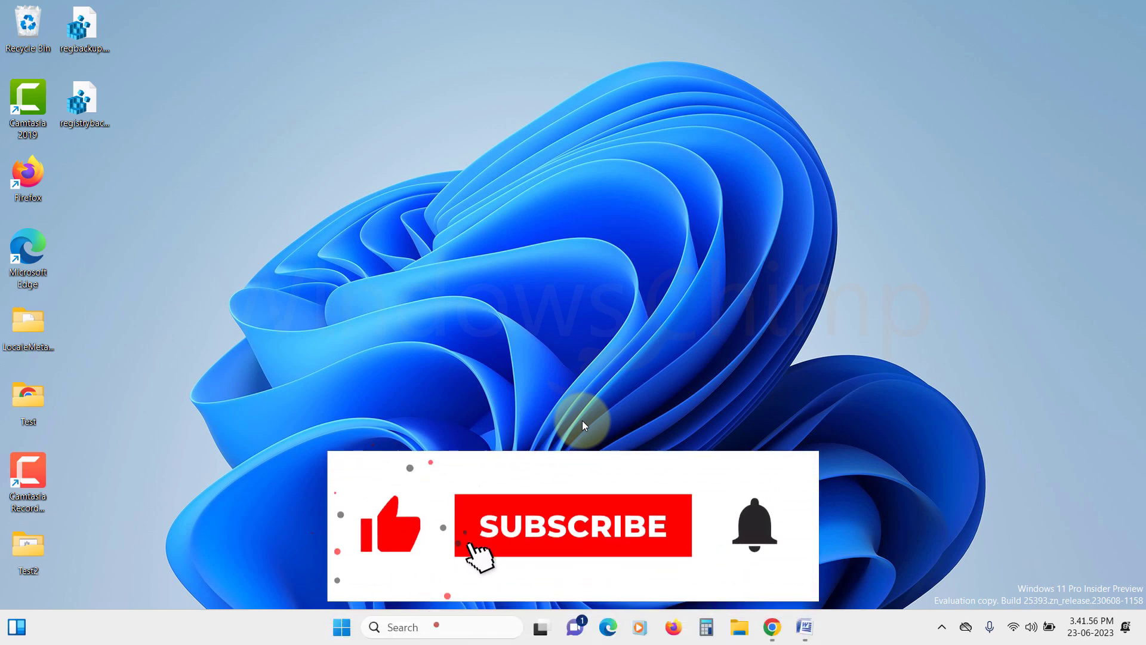
Step: From the Start menu's power options, restart the PC to apply the registry change
{"action": "left_click", "coordinate": [571, 525]}
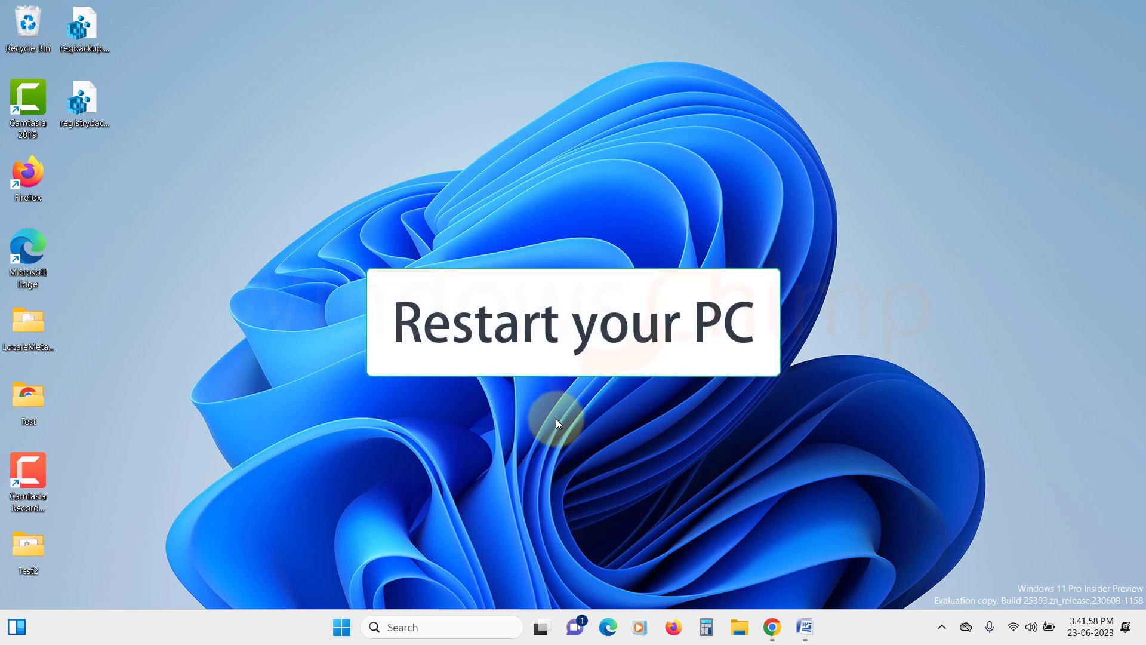
{"action": "left_click", "coordinate": [340, 627]}
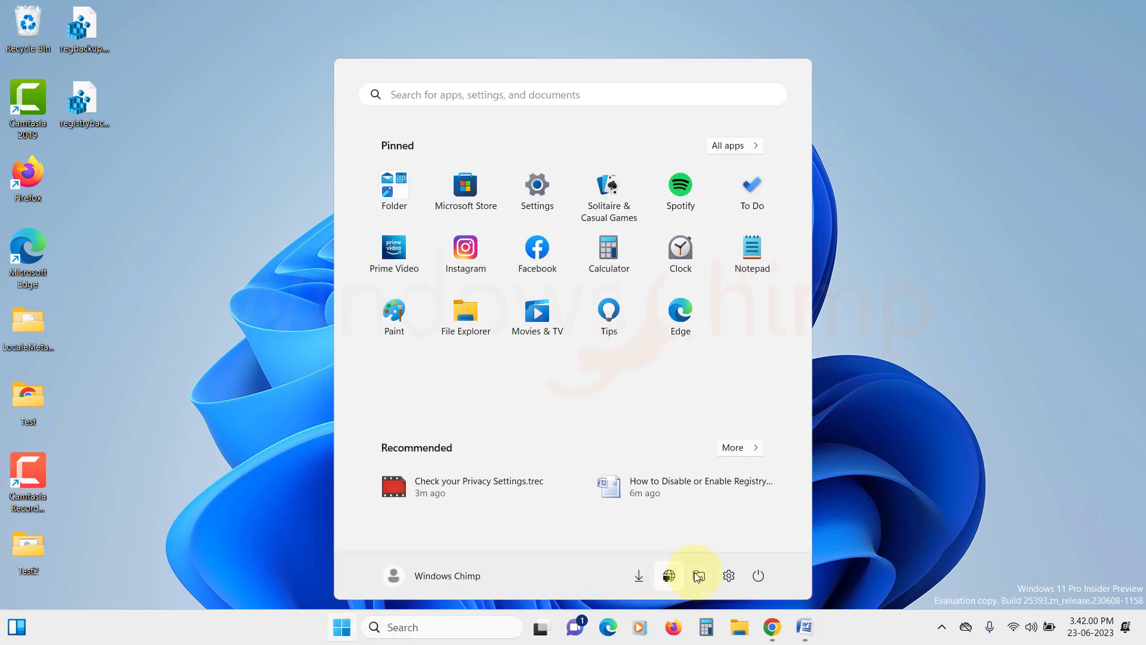
{"action": "left_click", "coordinate": [758, 575]}
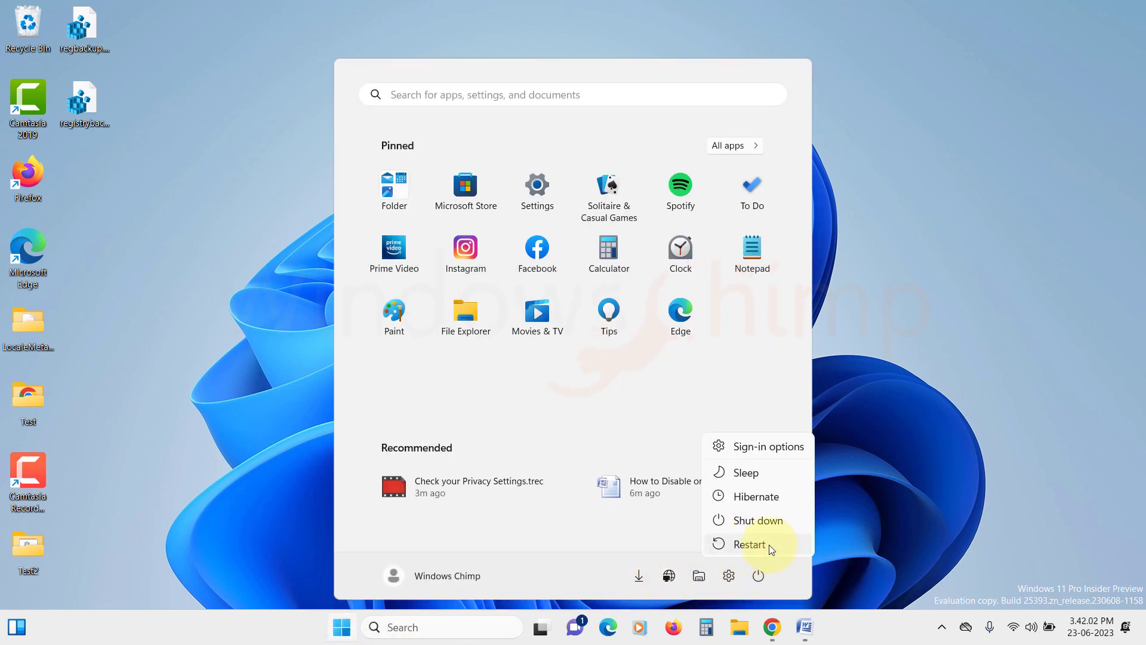
{"action": "mouse_move", "coordinate": [748, 544]}
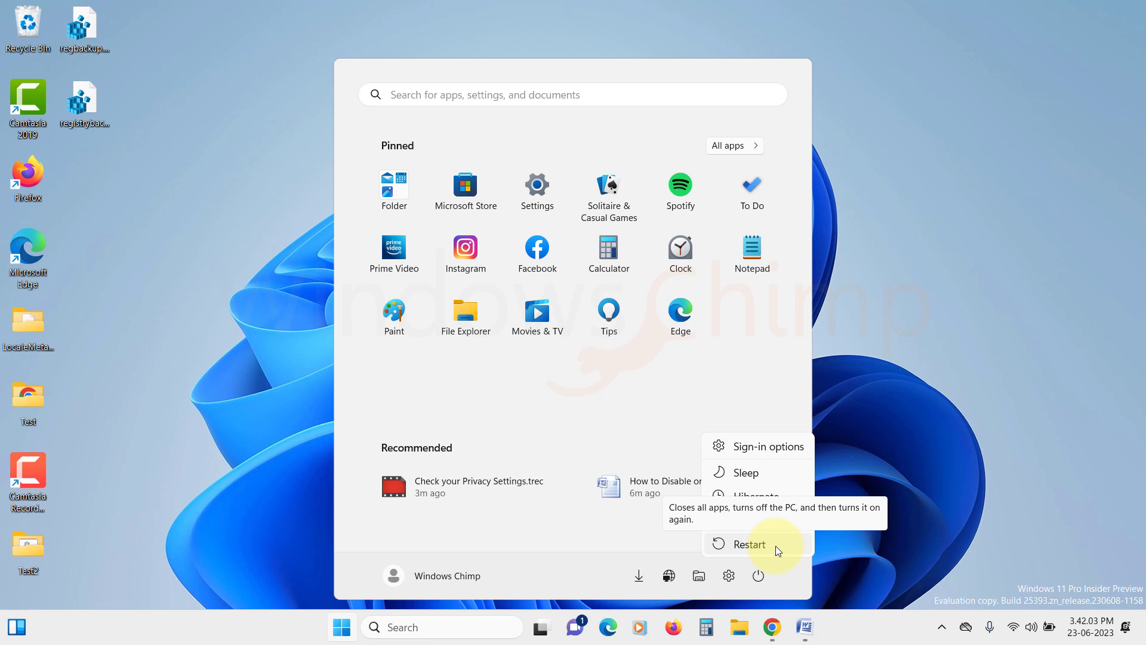
{"action": "mouse_move", "coordinate": [930, 464]}
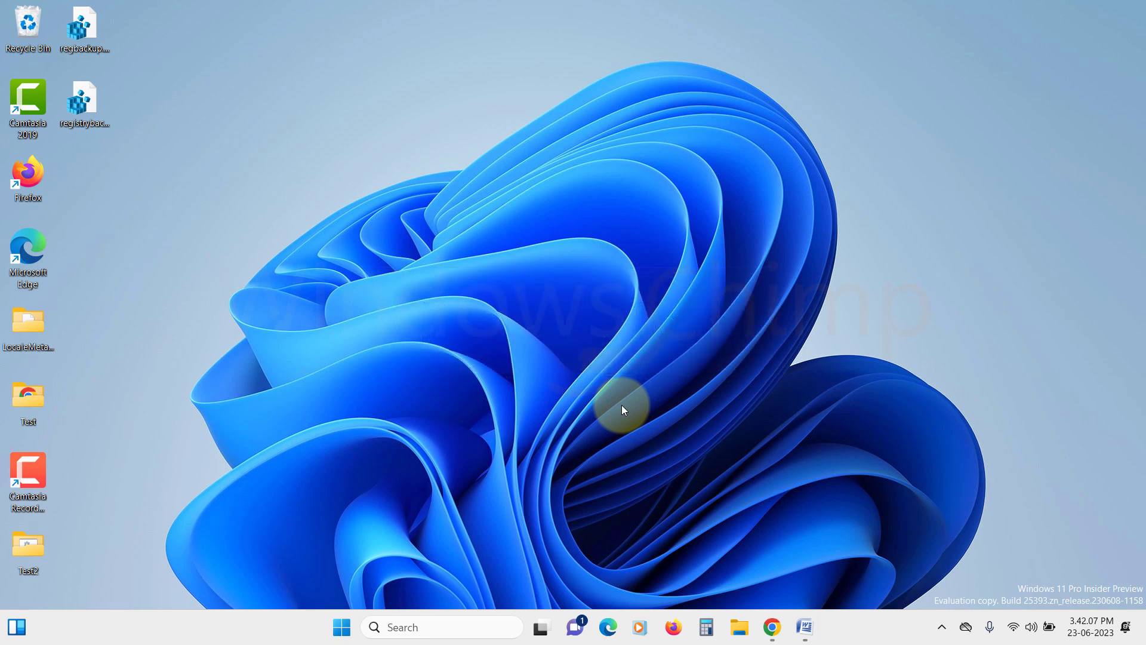
Step: From an administrator Command Prompt found via 'cmd', run sfc /scannow
{"action": "left_click", "coordinate": [340, 626]}
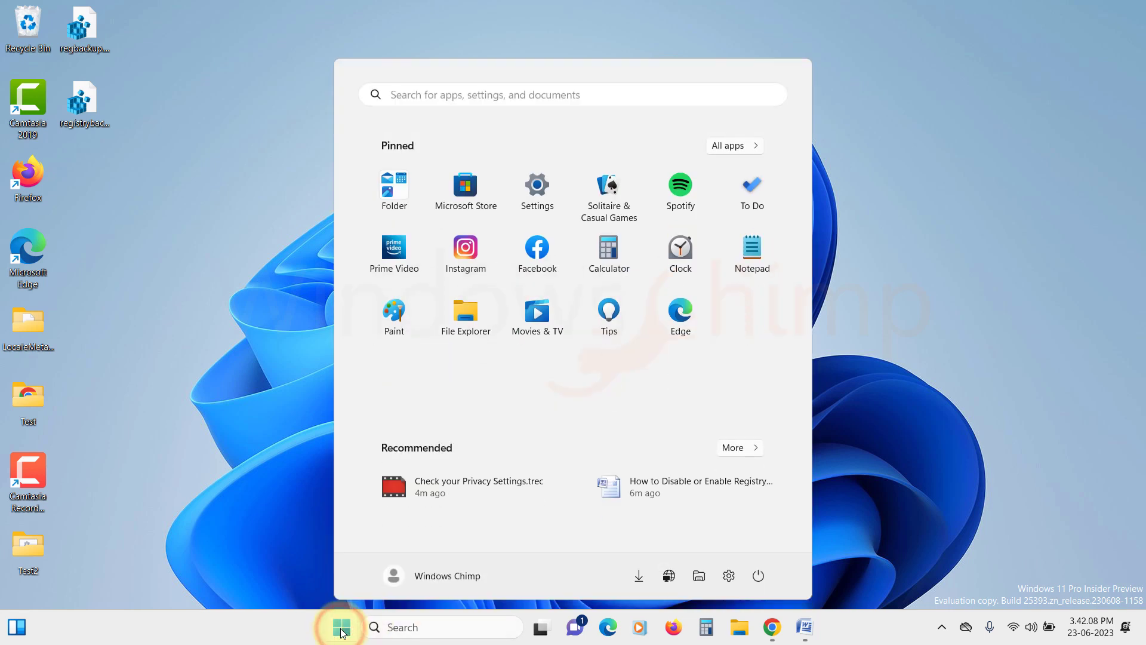
{"action": "type", "text": "cmd"}
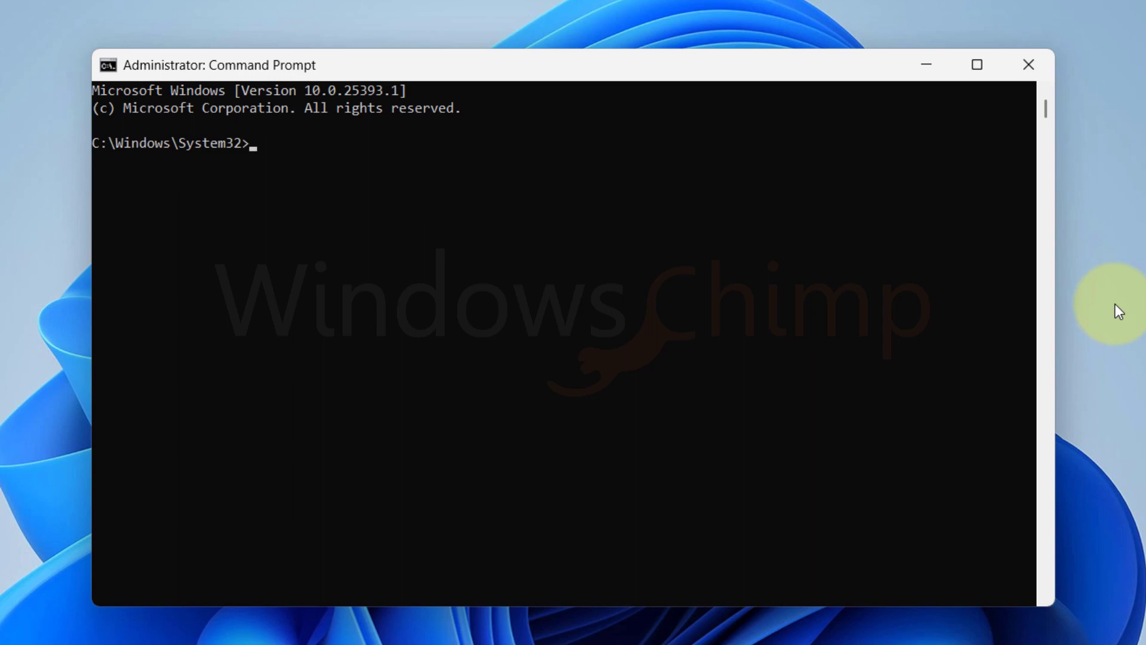
{"action": "type", "text": "sfc"}
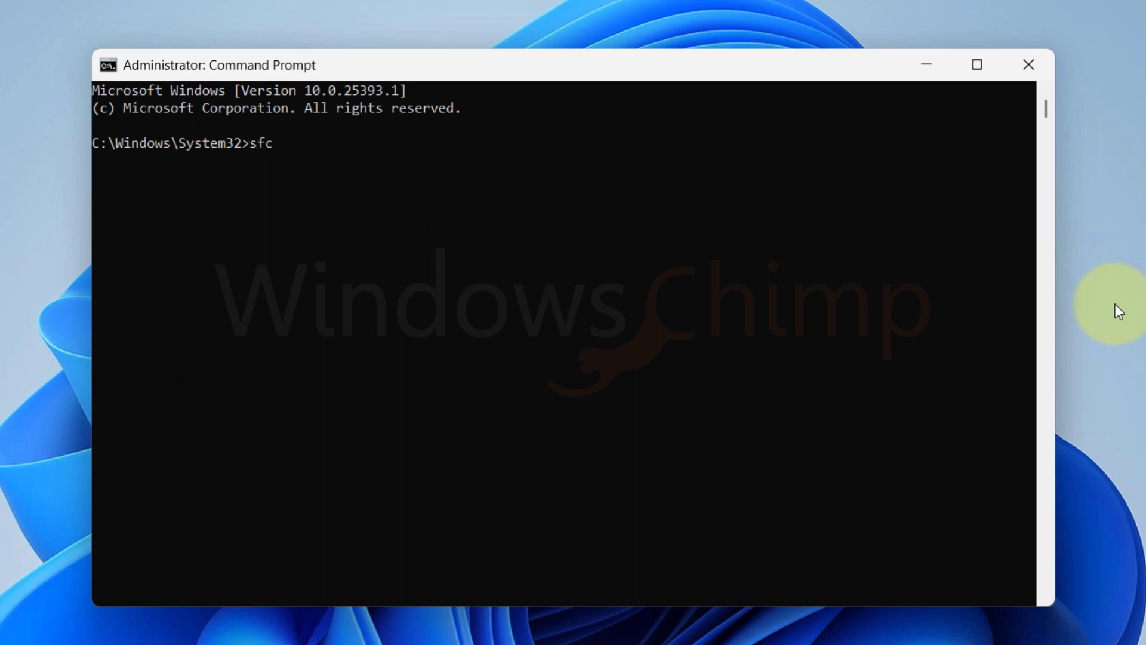
{"action": "type", "text": "/scannow"}
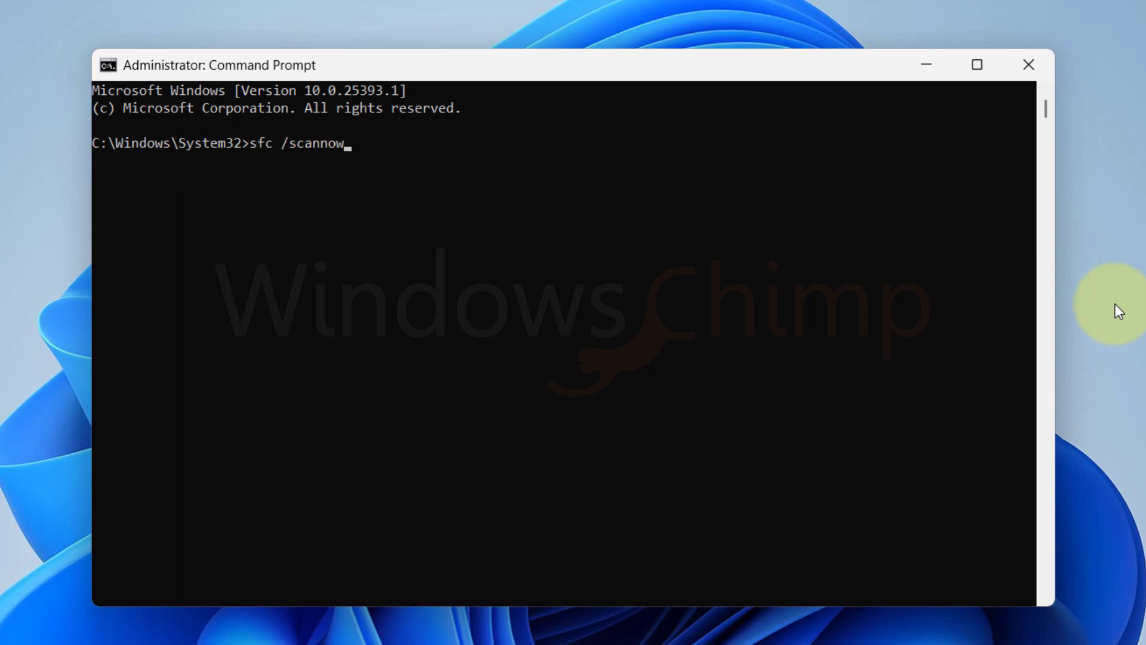
{"action": "key", "text": "Return"}
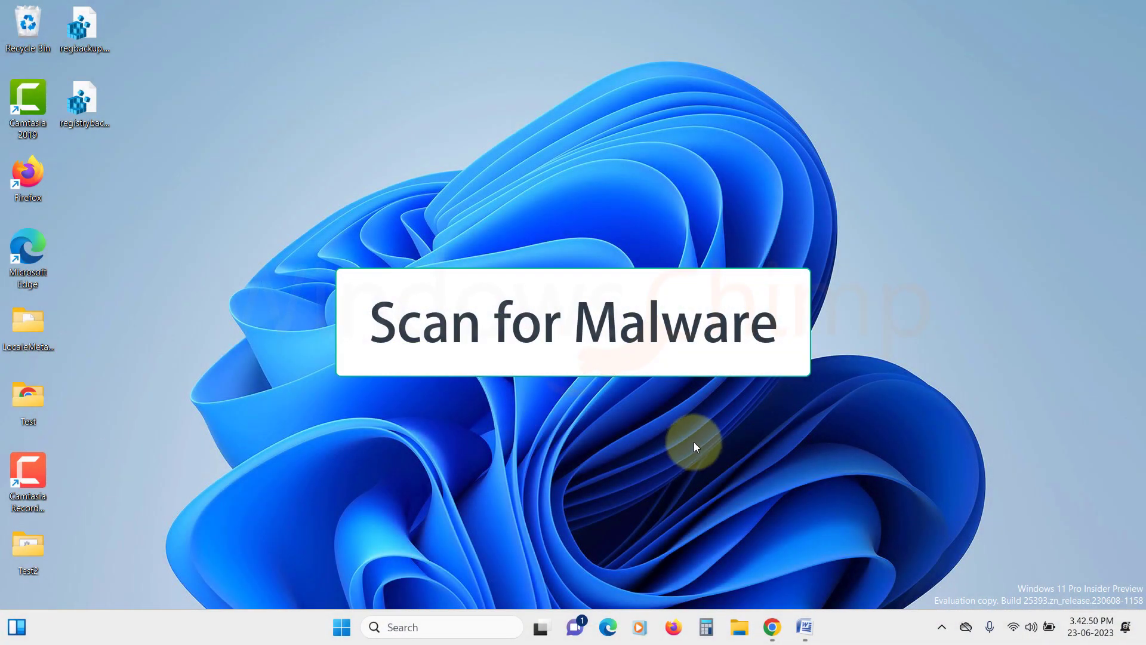
{"action": "mouse_move", "coordinate": [694, 447]}
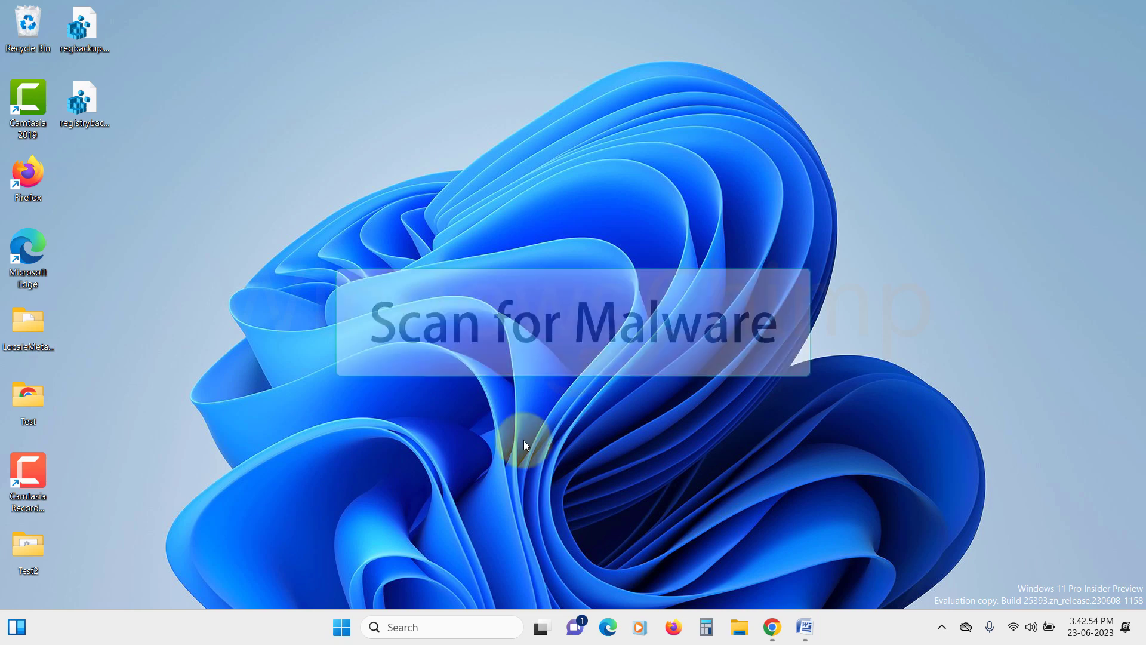
Step: Search the Start menu for 'windows' to find Windows Security
{"action": "left_click", "coordinate": [341, 626]}
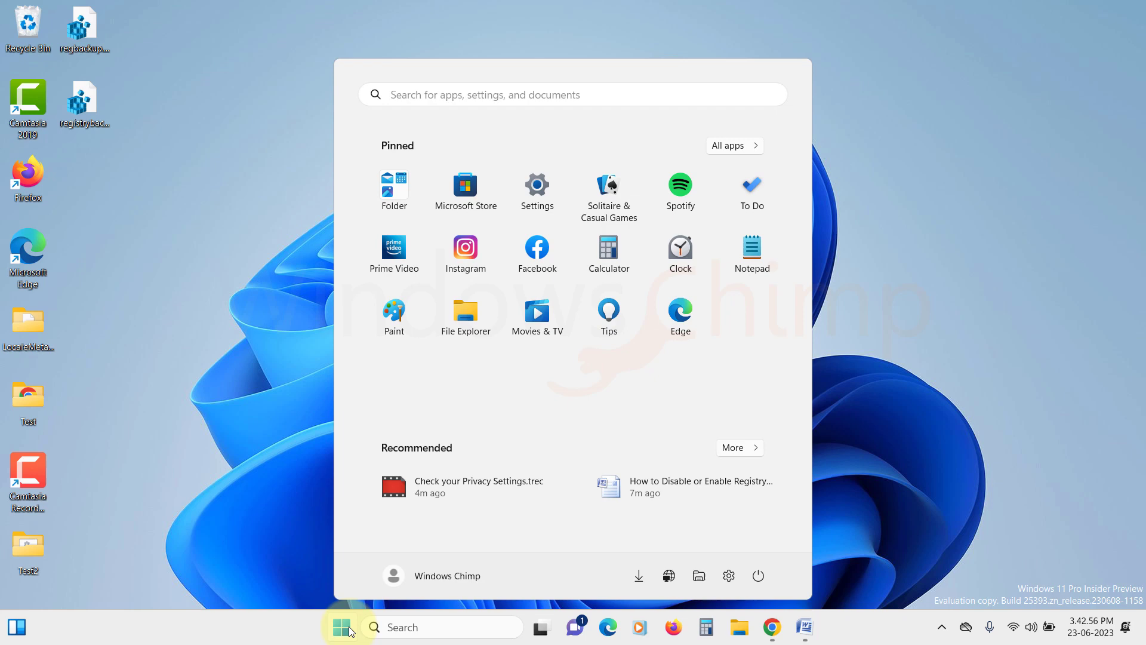
{"action": "type", "text": "windows"}
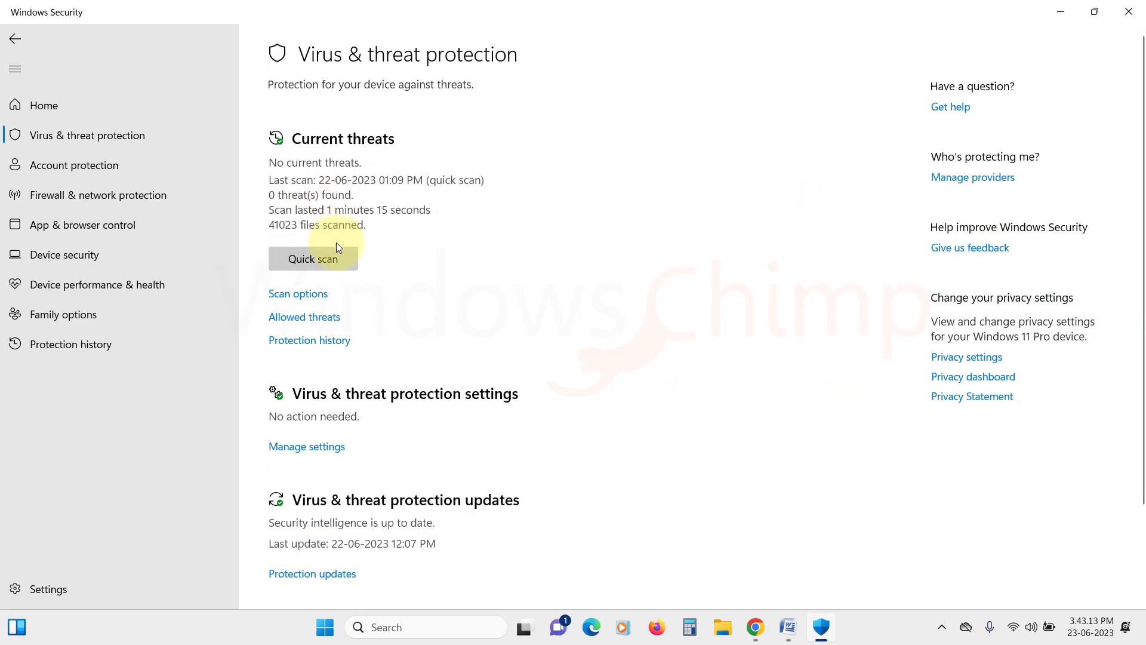
Step: Select Microsoft Defender Antivirus (offline scan) in Scan options and start it
{"action": "left_click", "coordinate": [297, 293]}
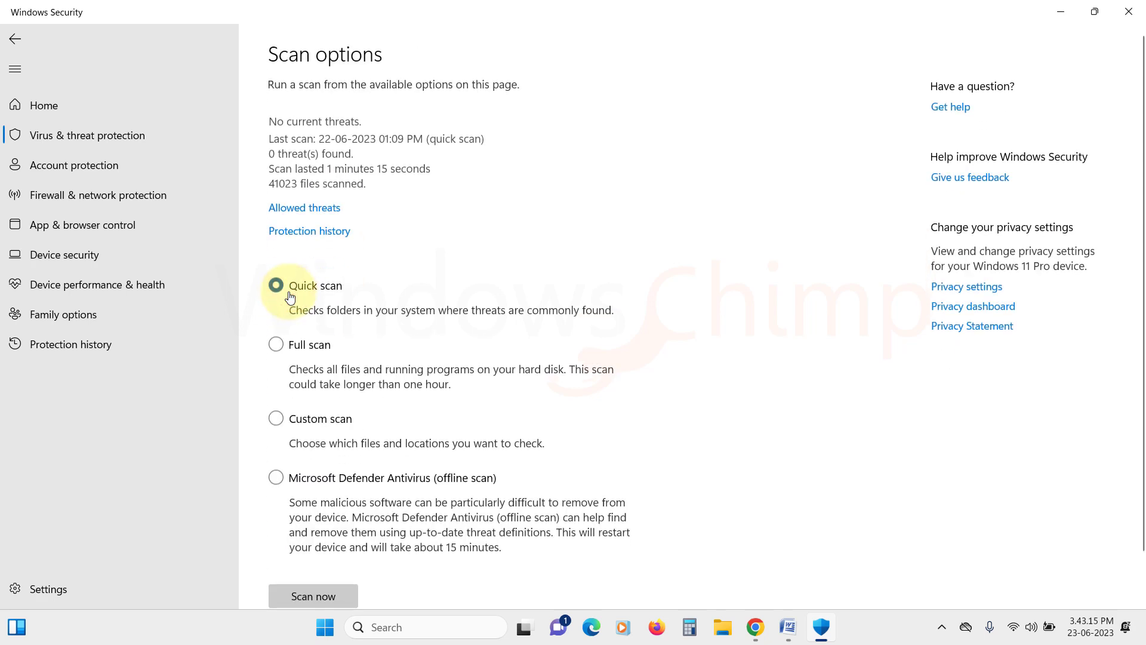
{"action": "scroll", "scroll_direction": "down", "scroll_amount": 3}
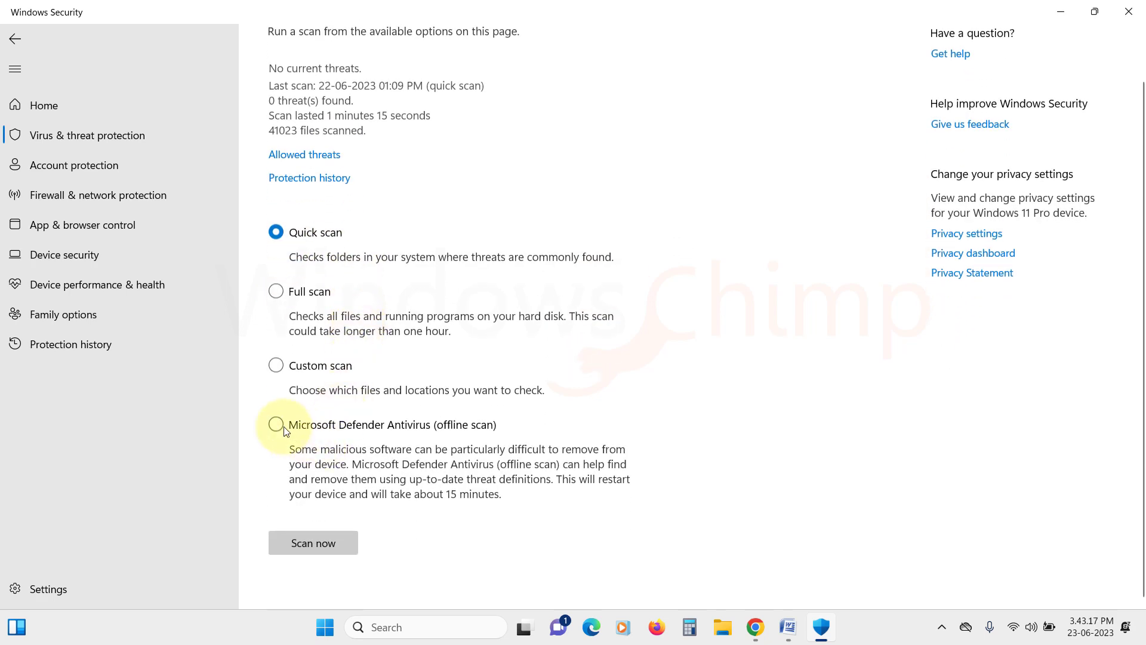
{"action": "left_click", "coordinate": [276, 425]}
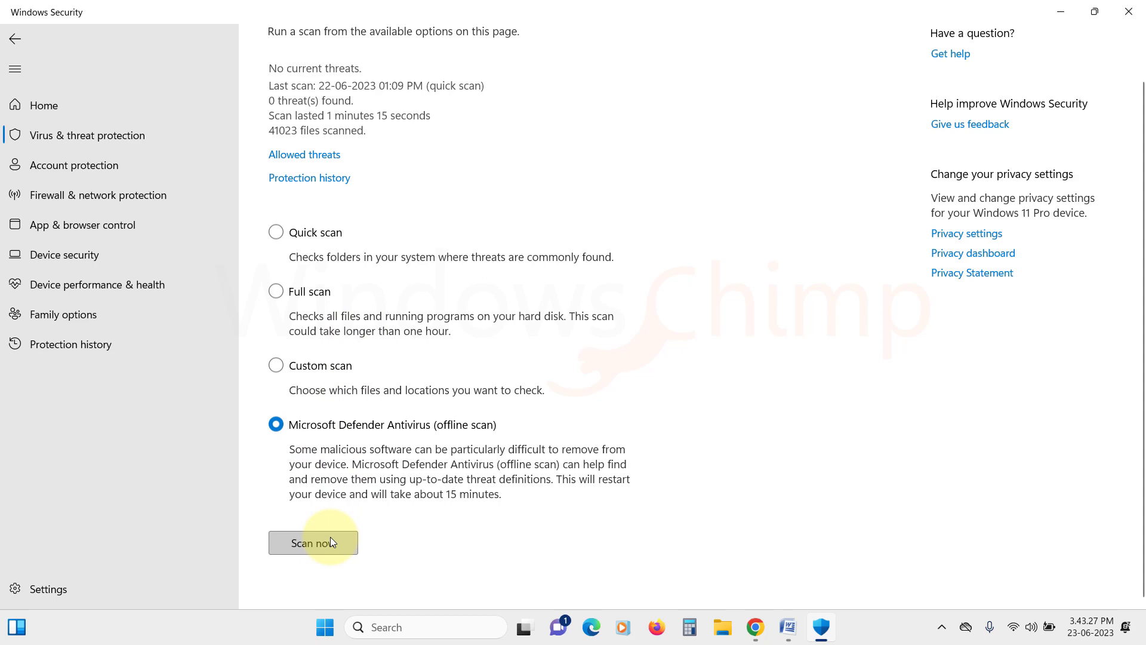
{"action": "left_click", "coordinate": [312, 542]}
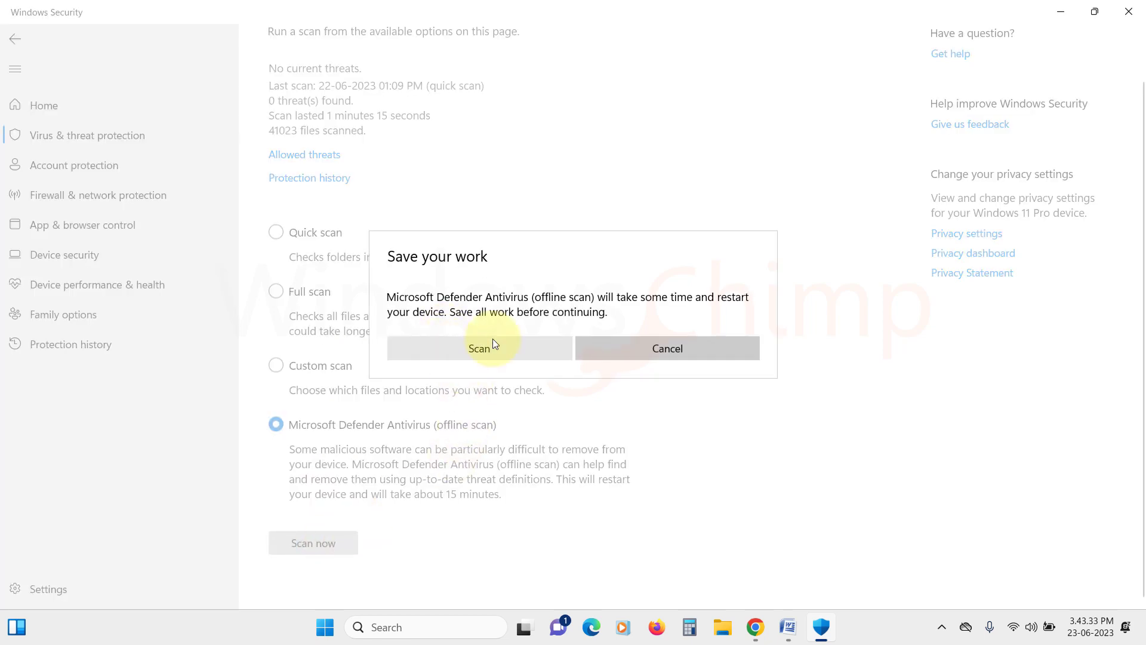